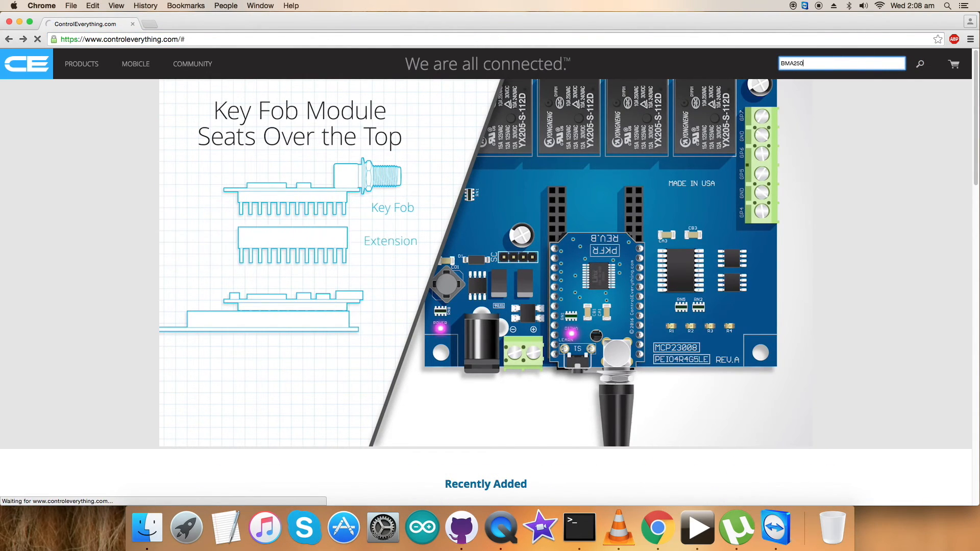
# Search the ControlEverything store for BMA250 and reach the sensor's product page.
pyautogui.press('Return')
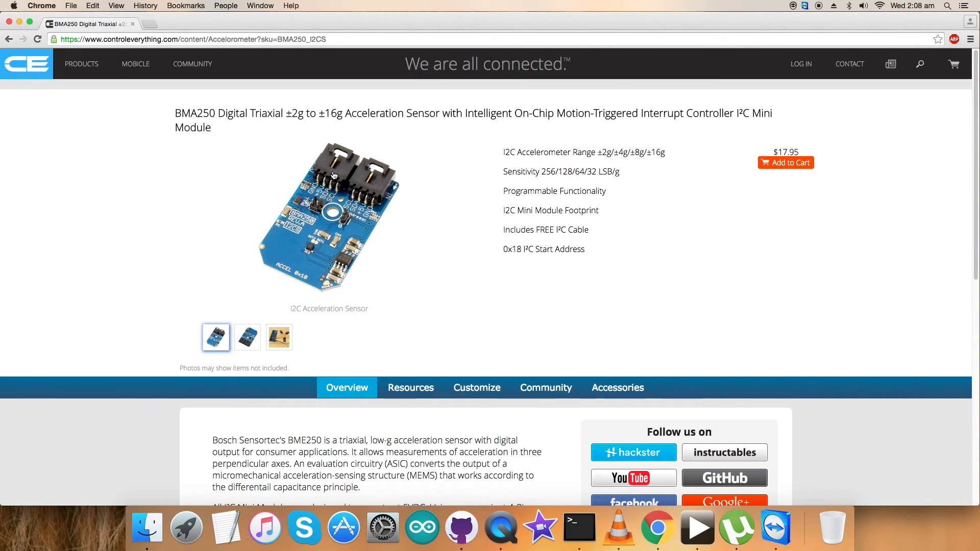
pyautogui.moveTo(445, 175)
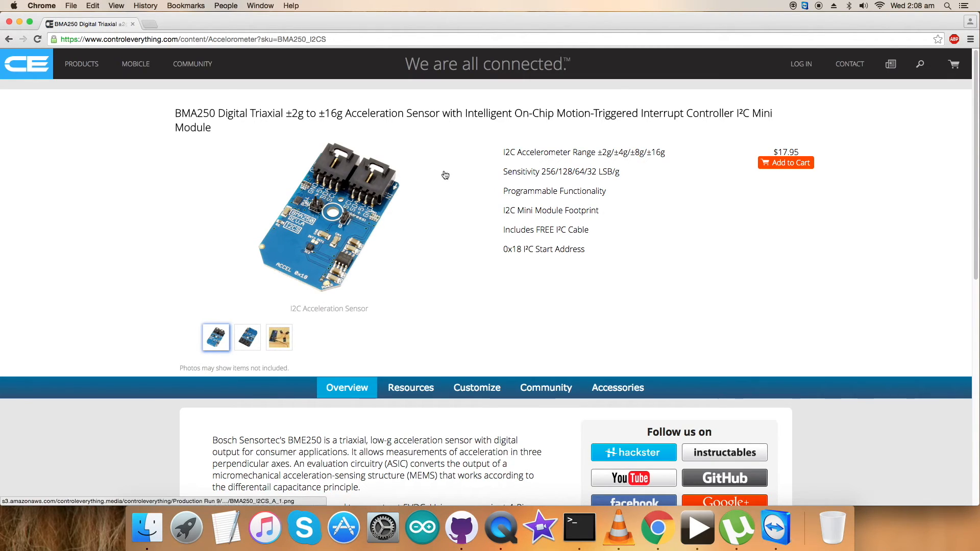
pyautogui.moveTo(460, 173)
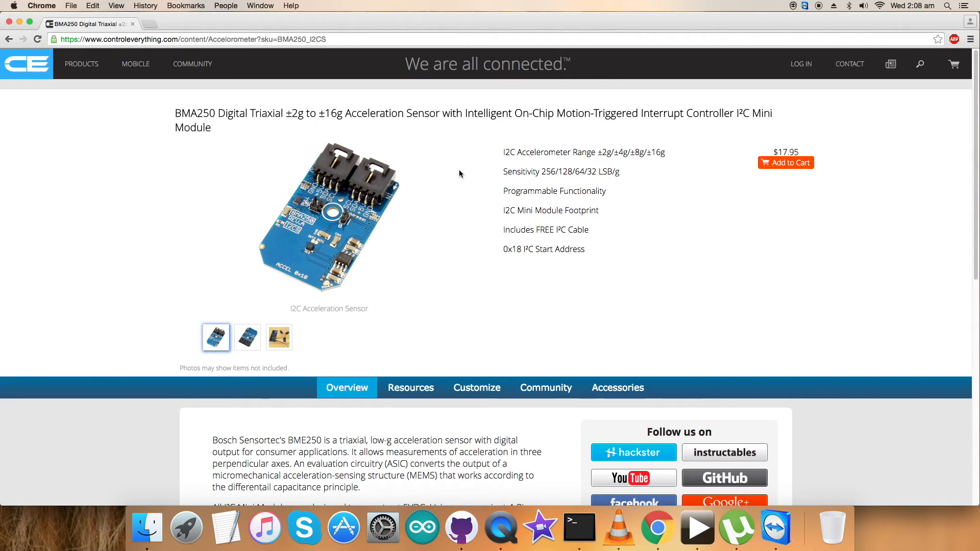
pyautogui.moveTo(530, 168)
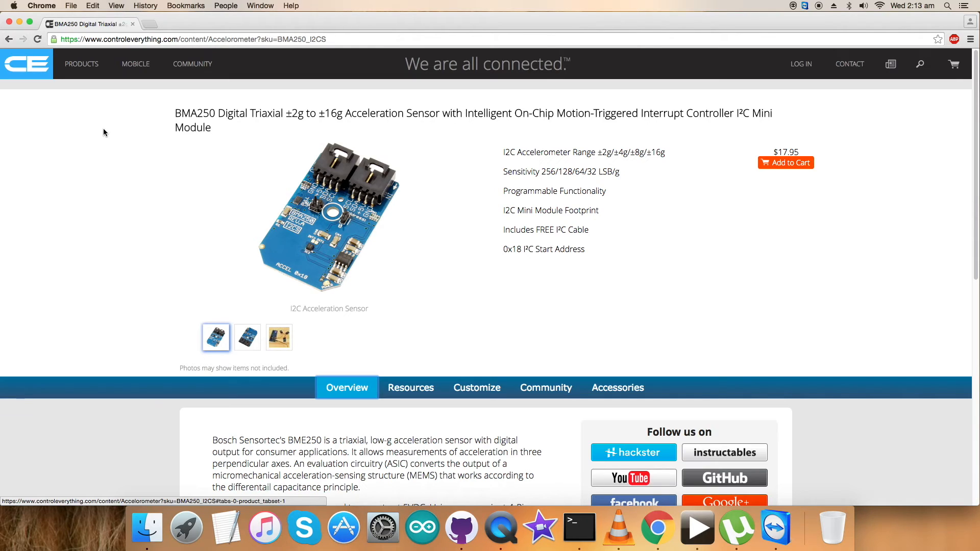
pyautogui.moveTo(344, 157)
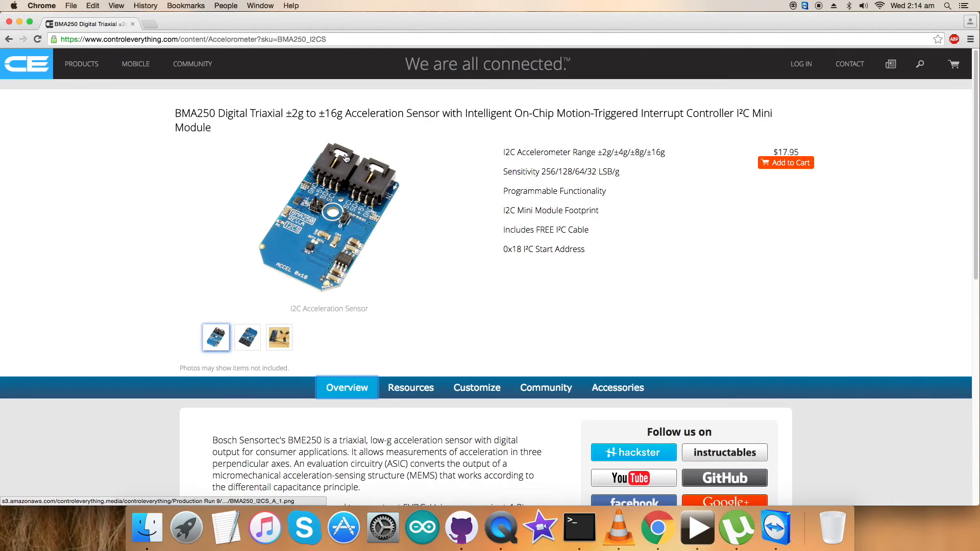
# Download the BMA250 sample-code repository from the code popup as a ZIP archive.
pyautogui.click(410, 387)
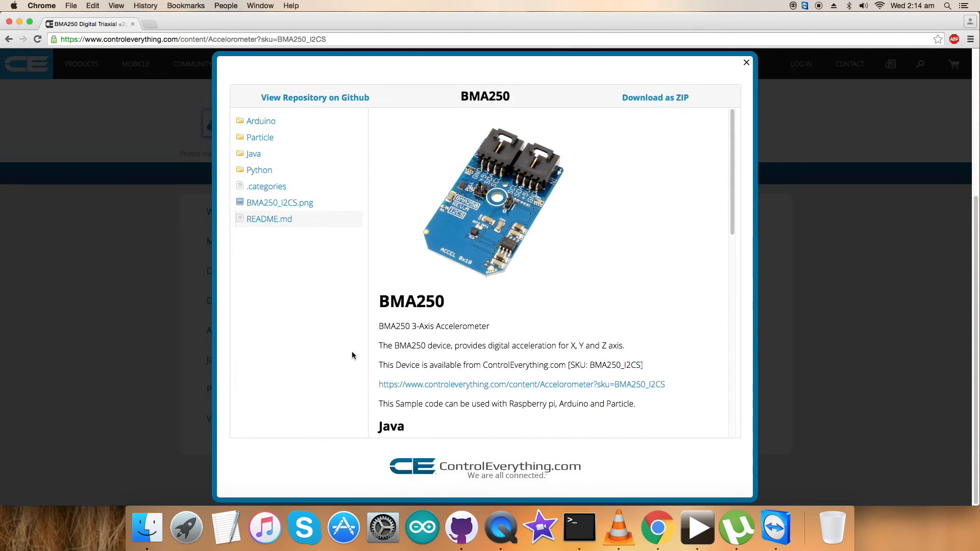
pyautogui.moveTo(656, 98)
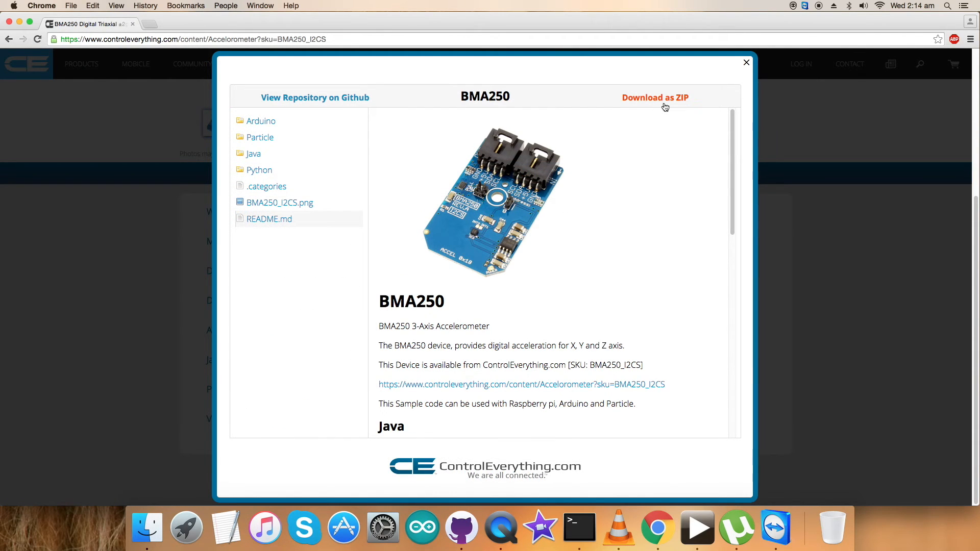
pyautogui.moveTo(656, 98)
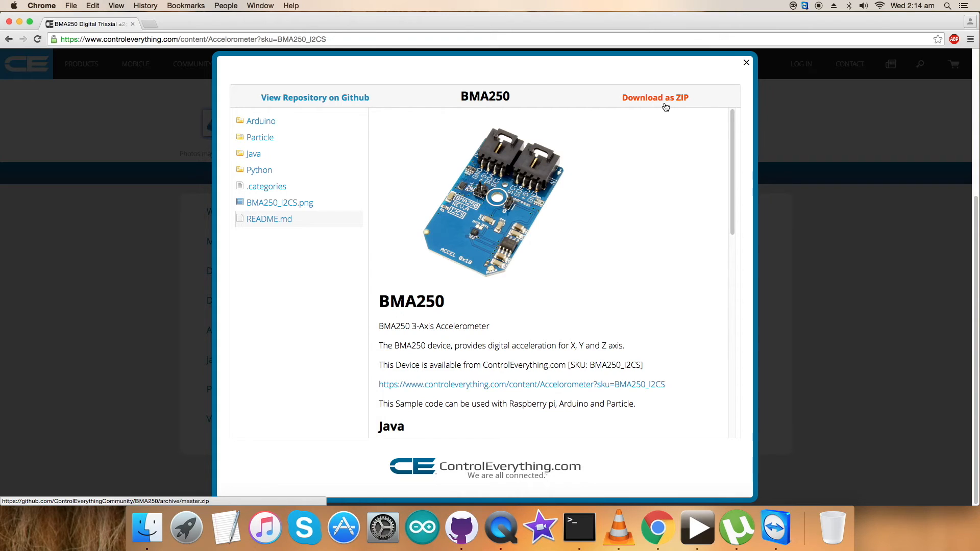
pyautogui.click(745, 62)
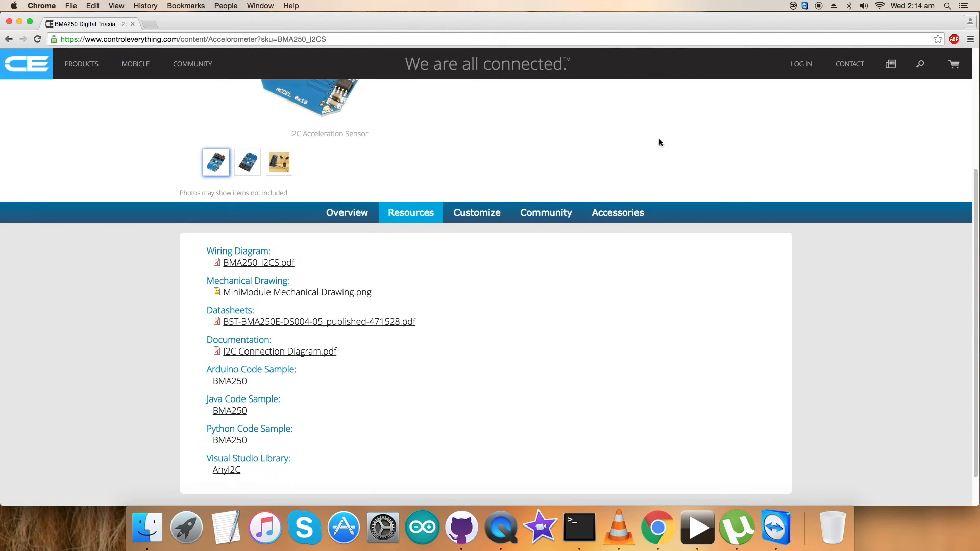
pyautogui.scroll(3)
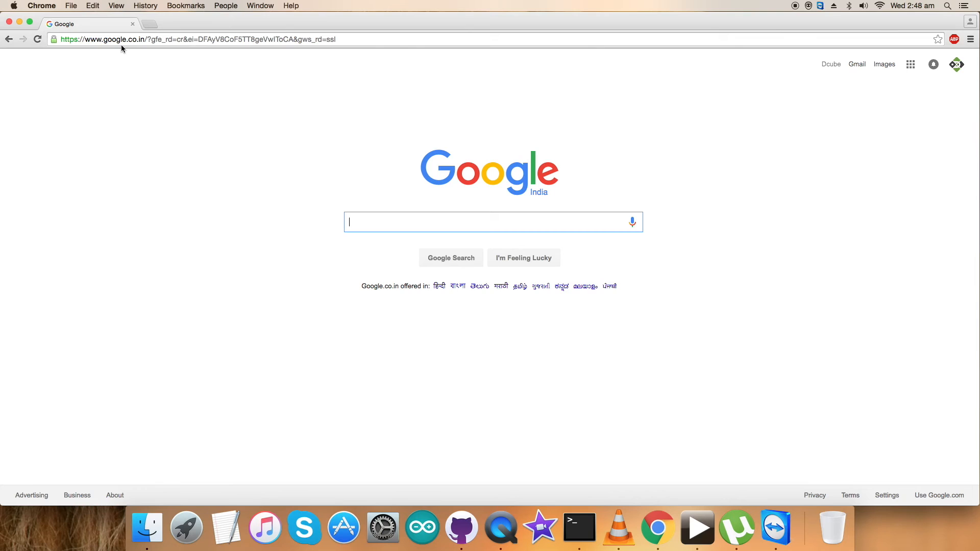
# Go to GitHub and reach the Control Everything Community organization's repository list.
pyautogui.write('gu')
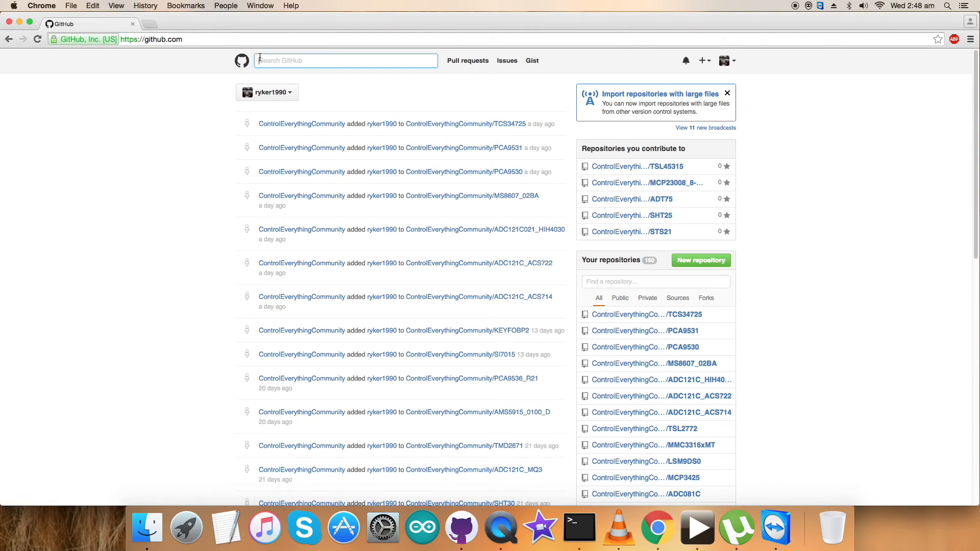
pyautogui.moveTo(255, 124)
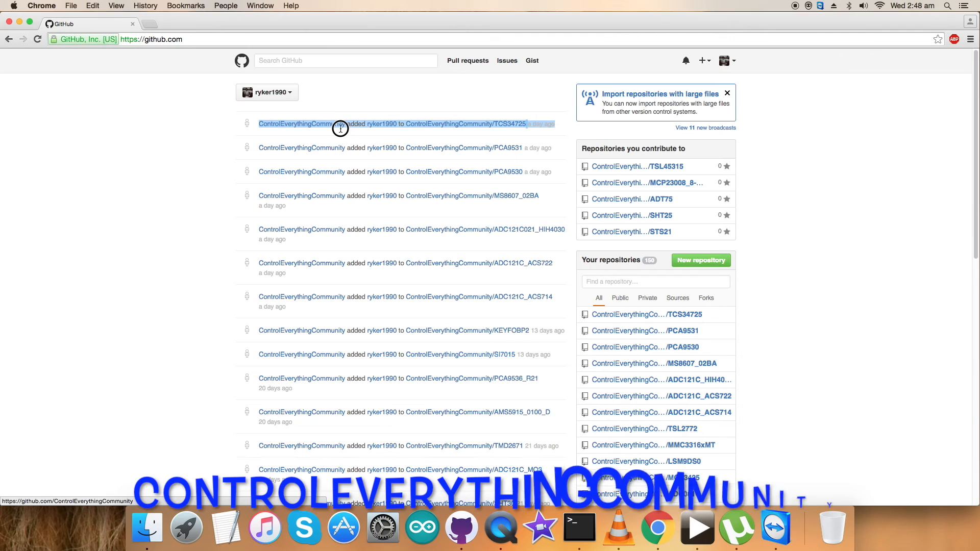
pyautogui.click(302, 123)
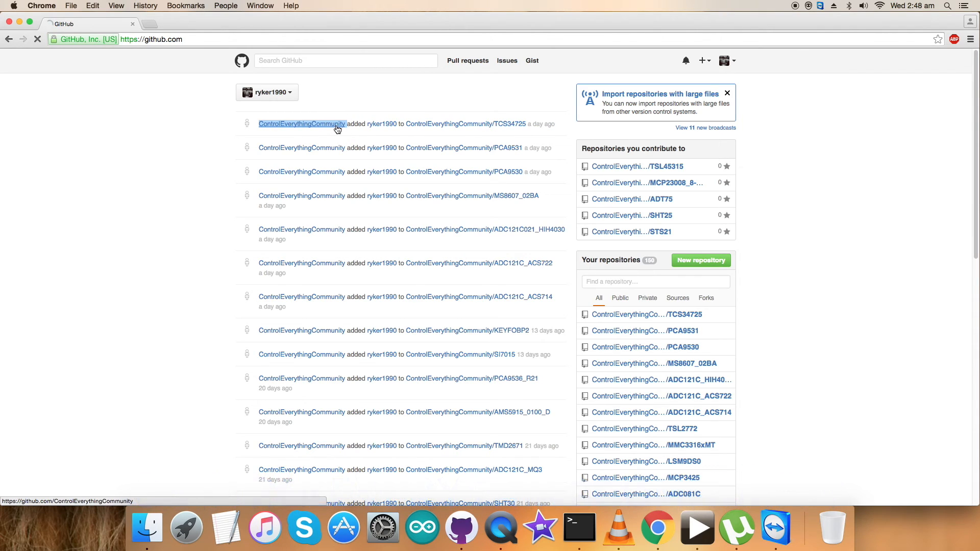
pyautogui.click(303, 123)
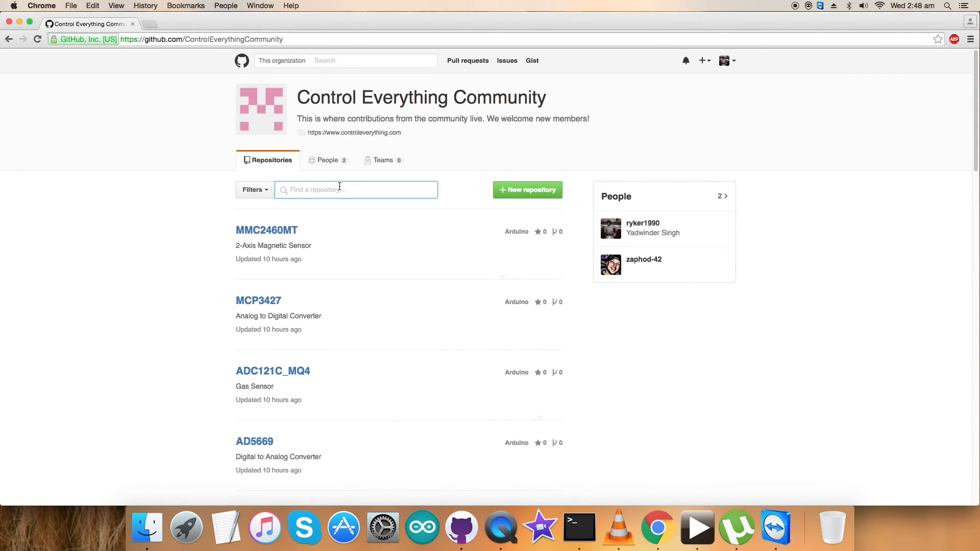
# Filter the organization's repositories for BMA250 and open the BMA250 repository.
pyautogui.write('BM250')
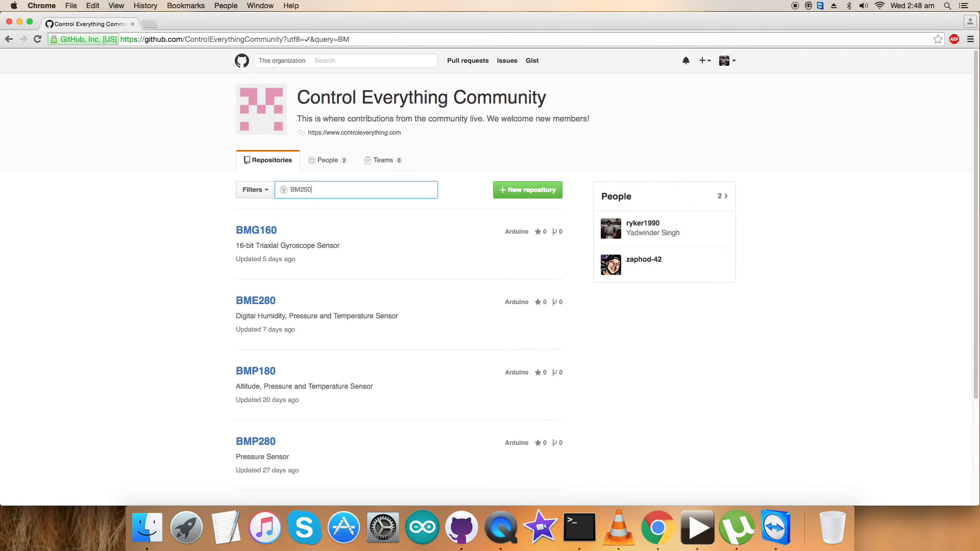
pyautogui.write('A')
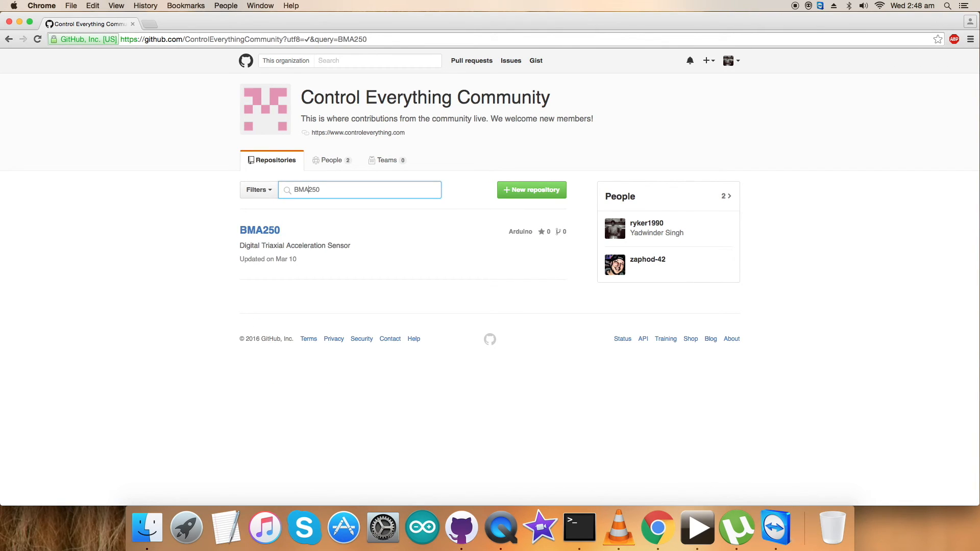
pyautogui.click(259, 230)
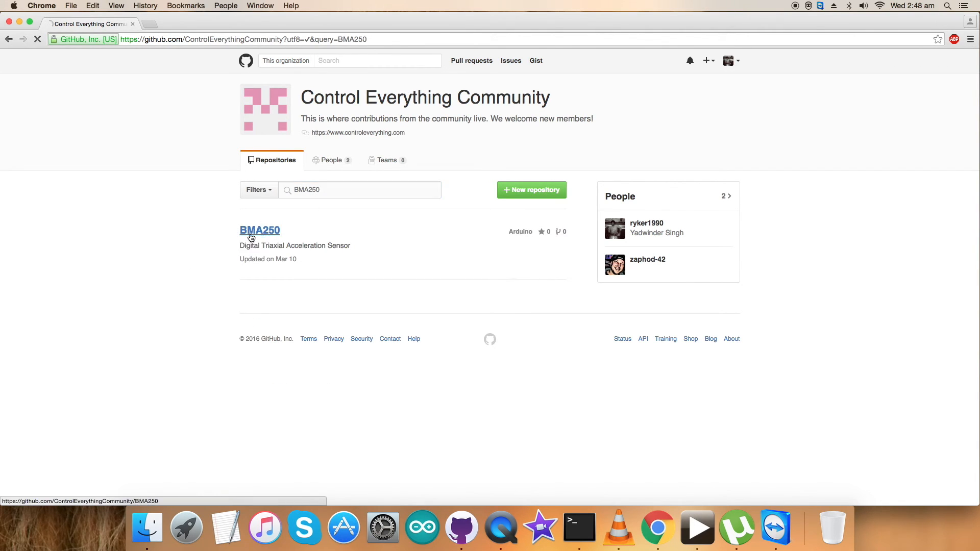
# Scroll the BMA250 README to its Python section with the smbus link and python BMA250.py command.
pyautogui.click(259, 230)
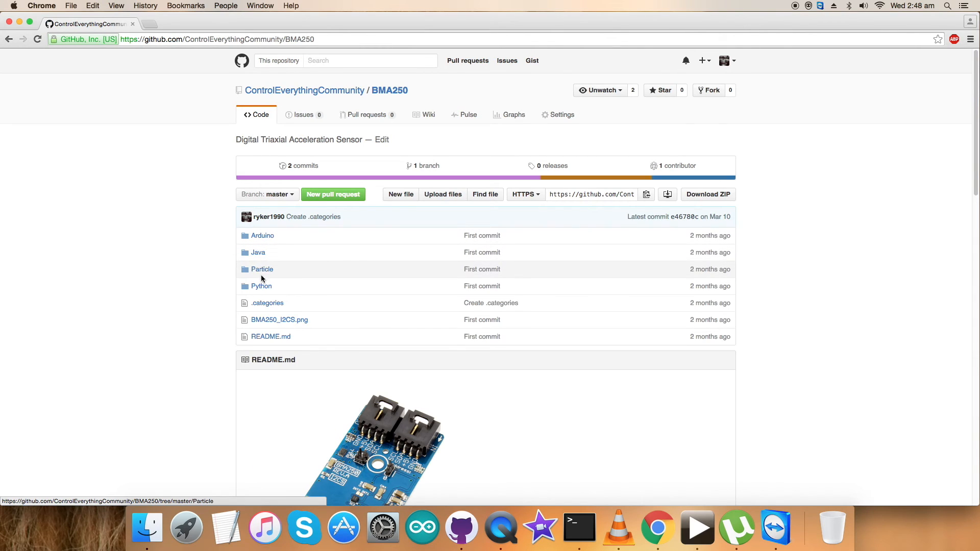
pyautogui.moveTo(220, 293)
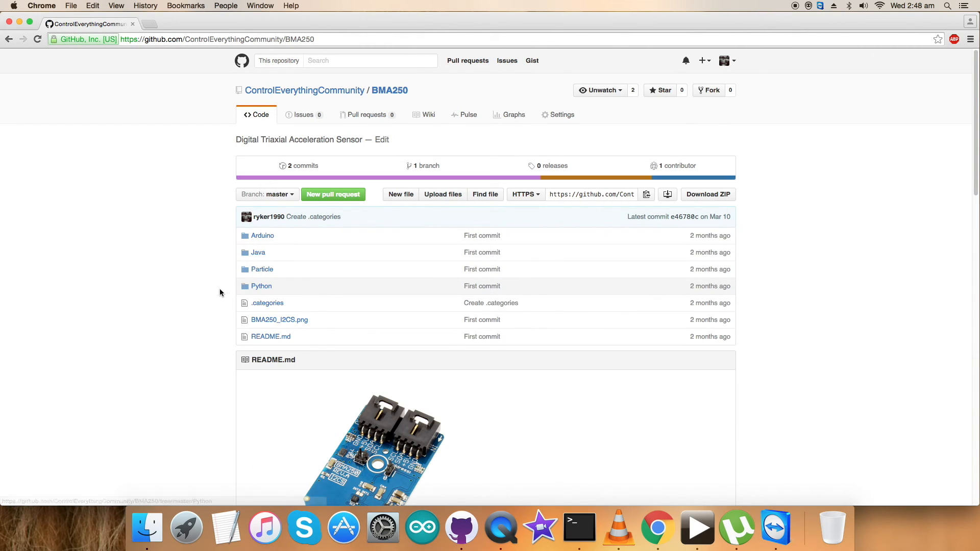
pyautogui.scroll(-3)
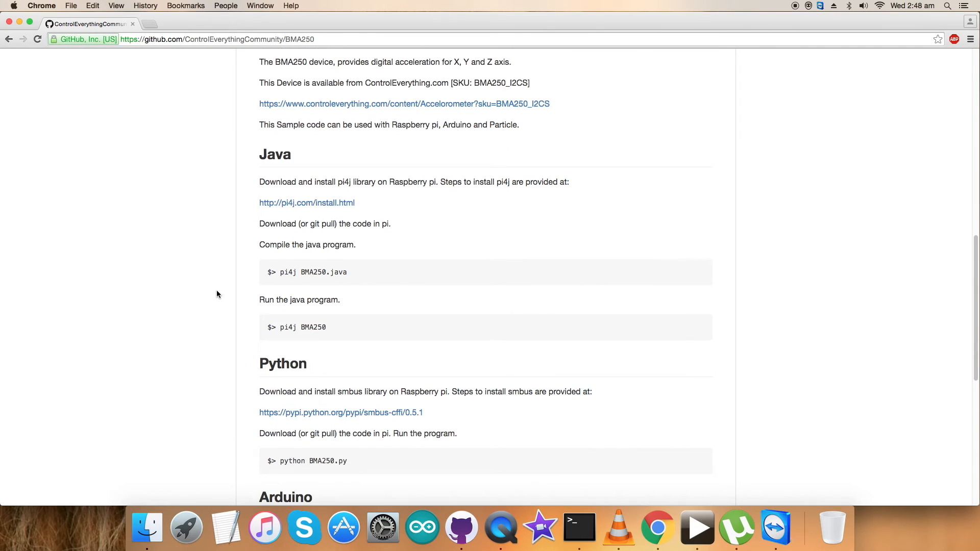
pyautogui.scroll(-3)
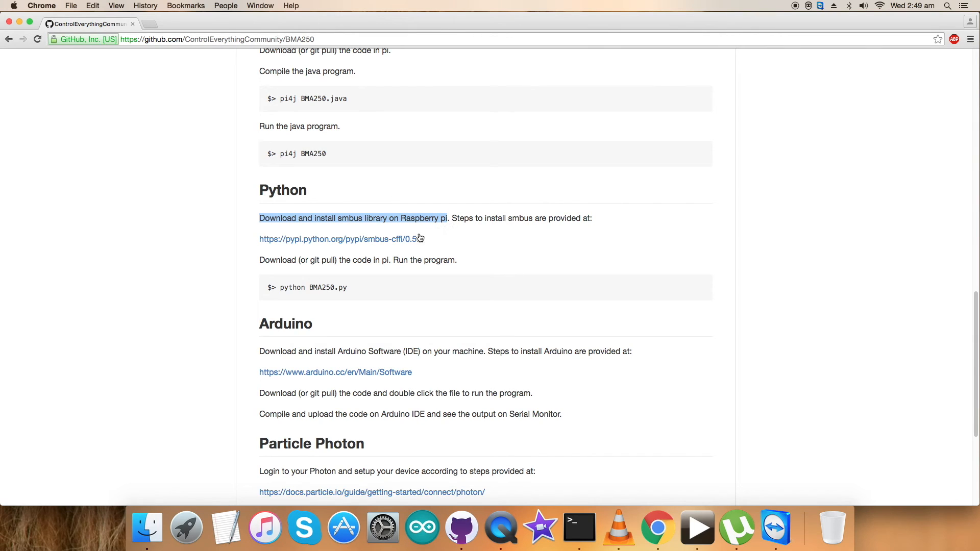
pyautogui.moveTo(341, 239)
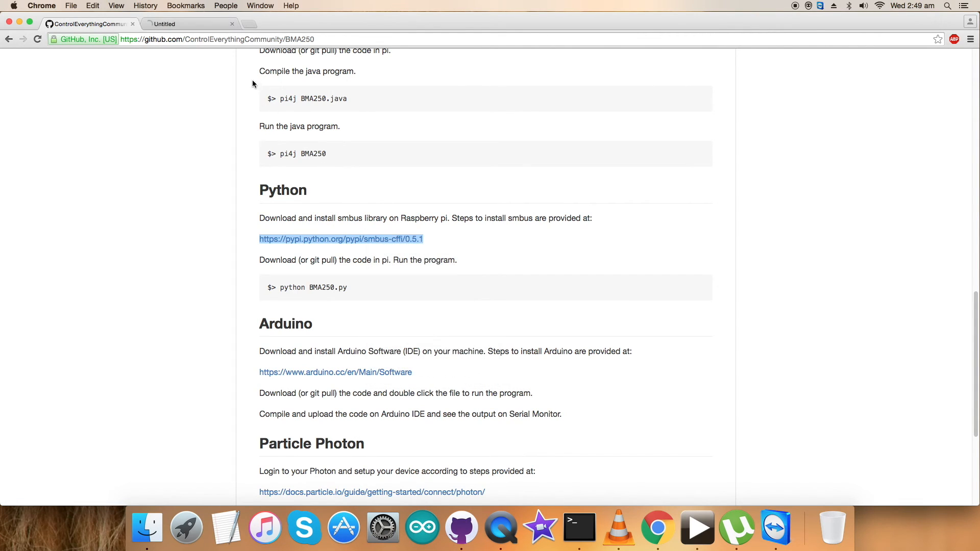
# View the smbus-cffi 0.5.1 PyPI page's Dependencies and Installation sections.
pyautogui.click(340, 239)
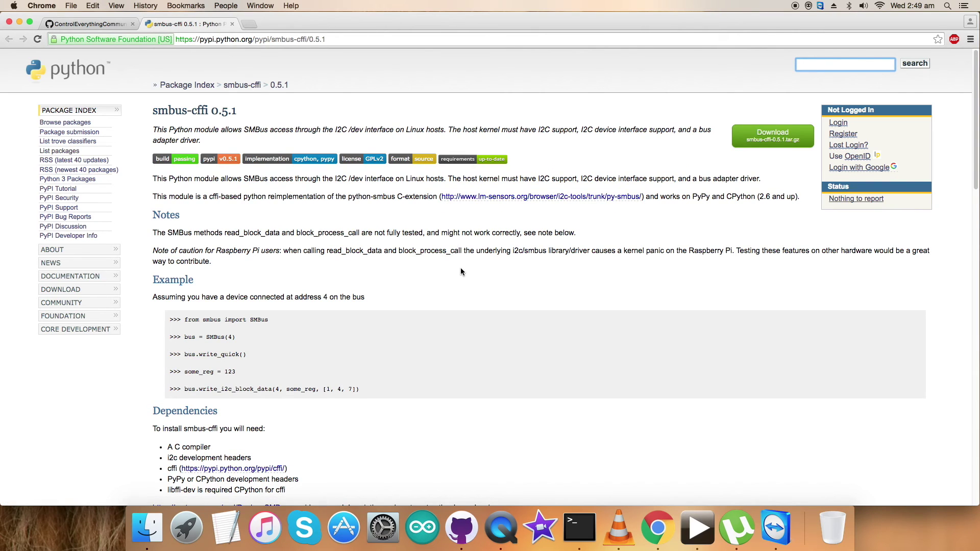
pyautogui.scroll(-3)
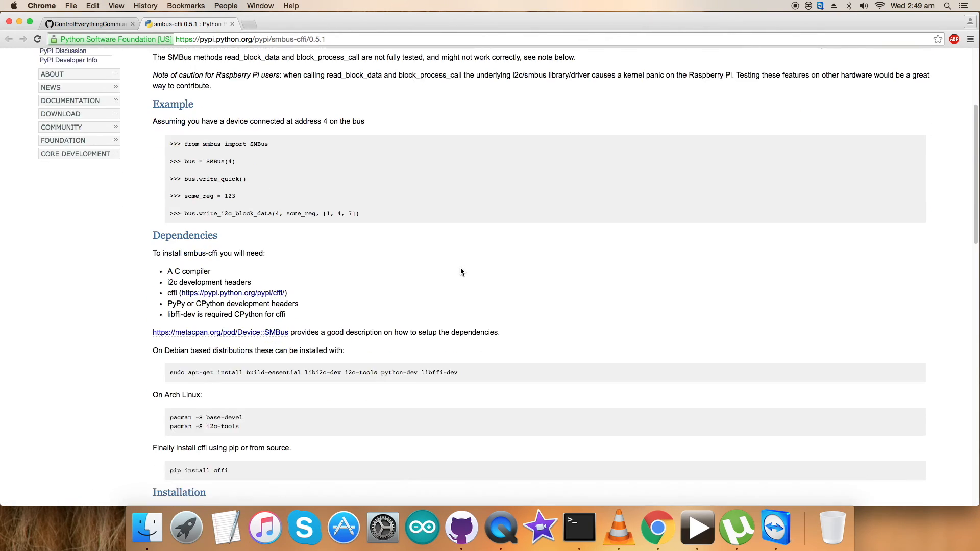
pyautogui.scroll(-3)
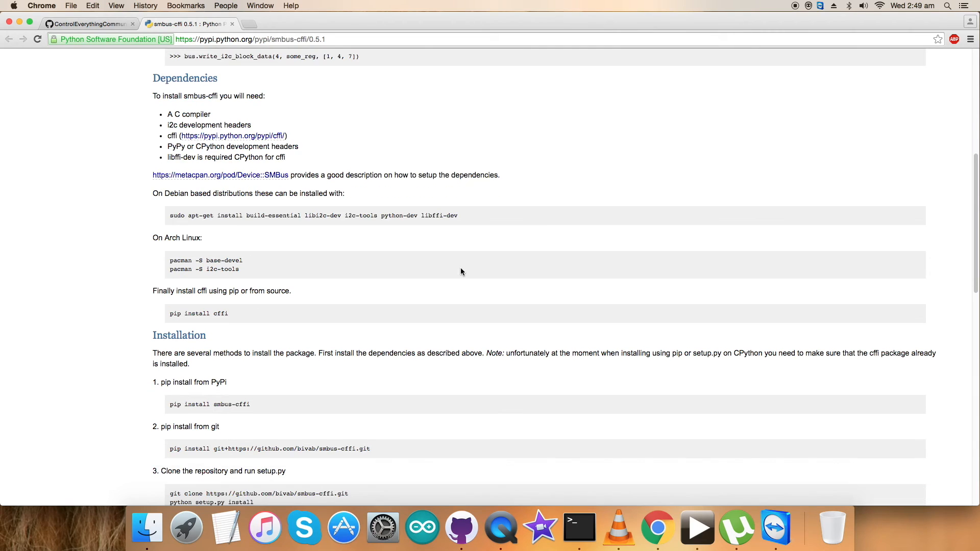
pyautogui.scroll(-3)
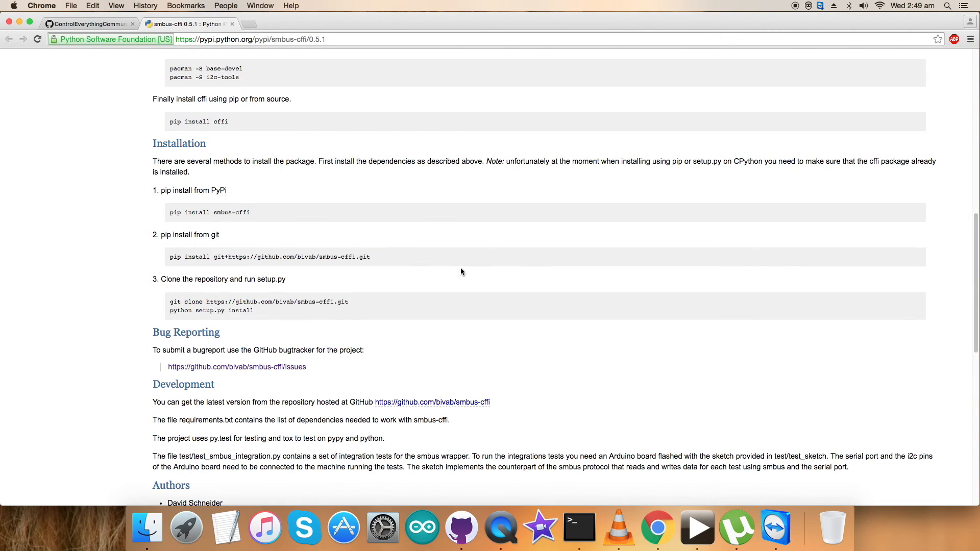
pyautogui.scroll(3)
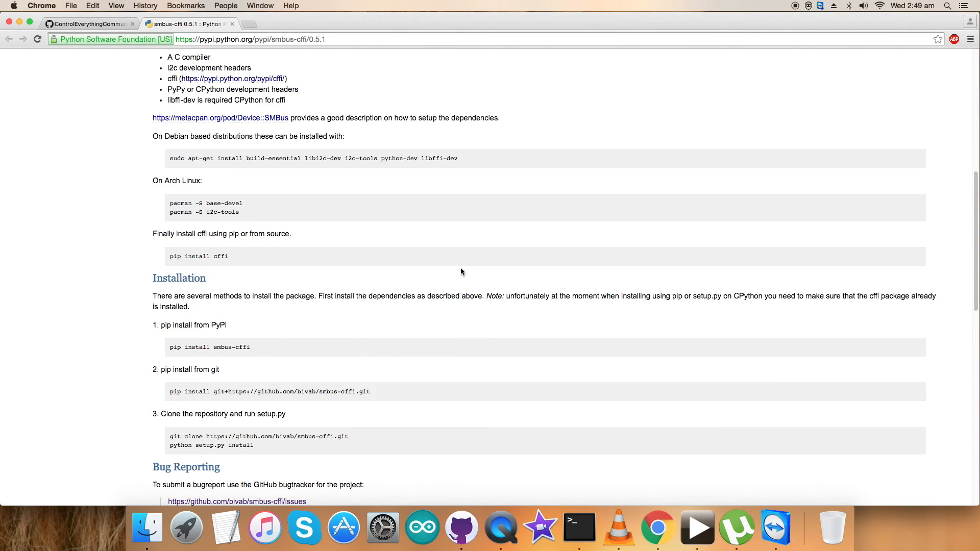
pyautogui.scroll(3)
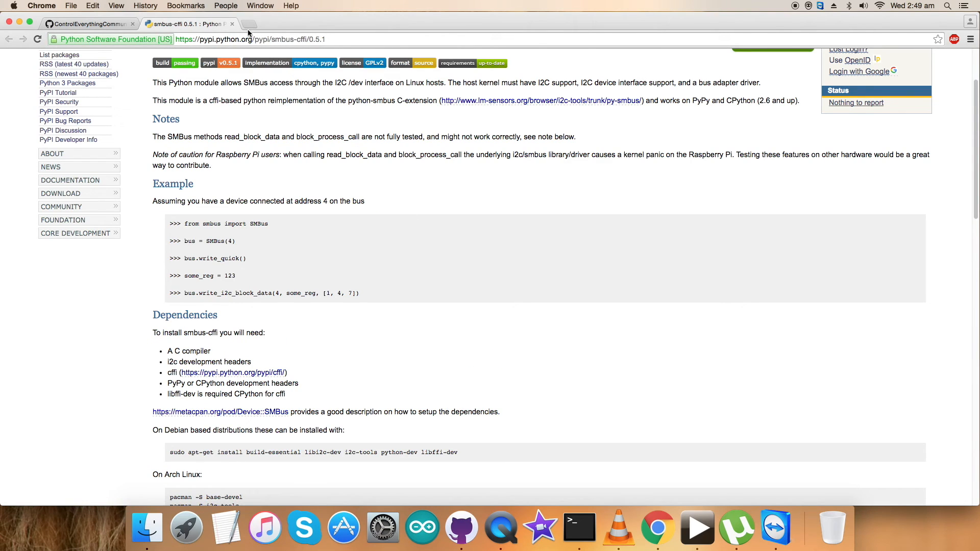
pyautogui.click(232, 24)
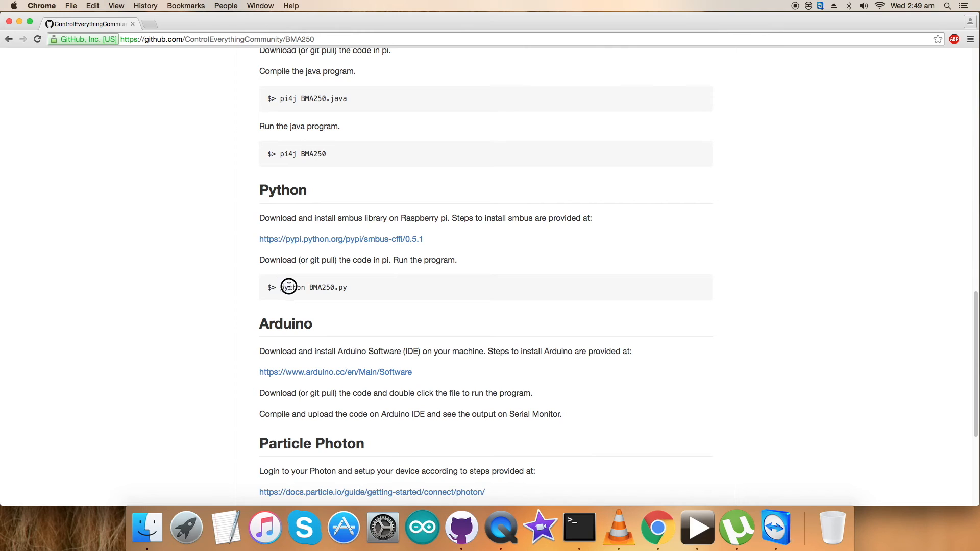
pyautogui.doubleClick(291, 288)
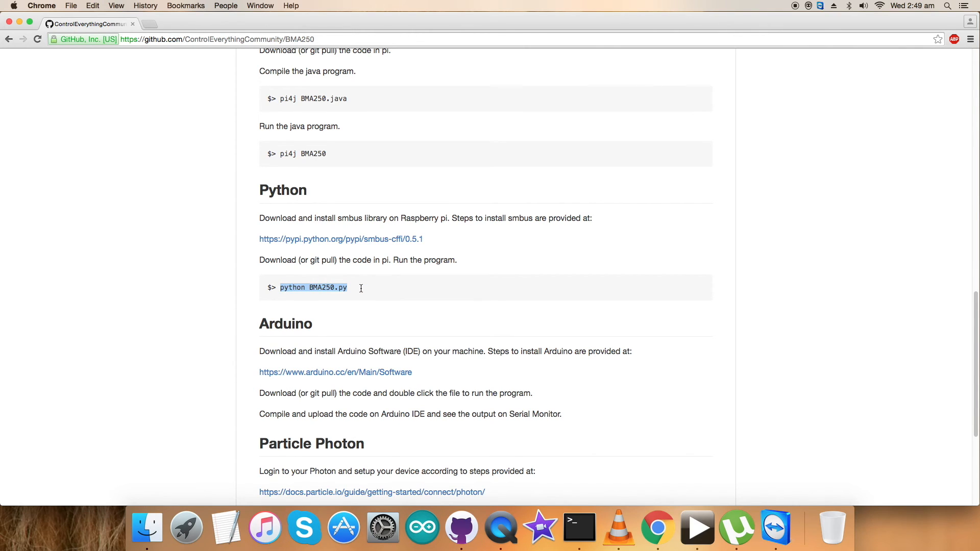
pyautogui.scroll(3)
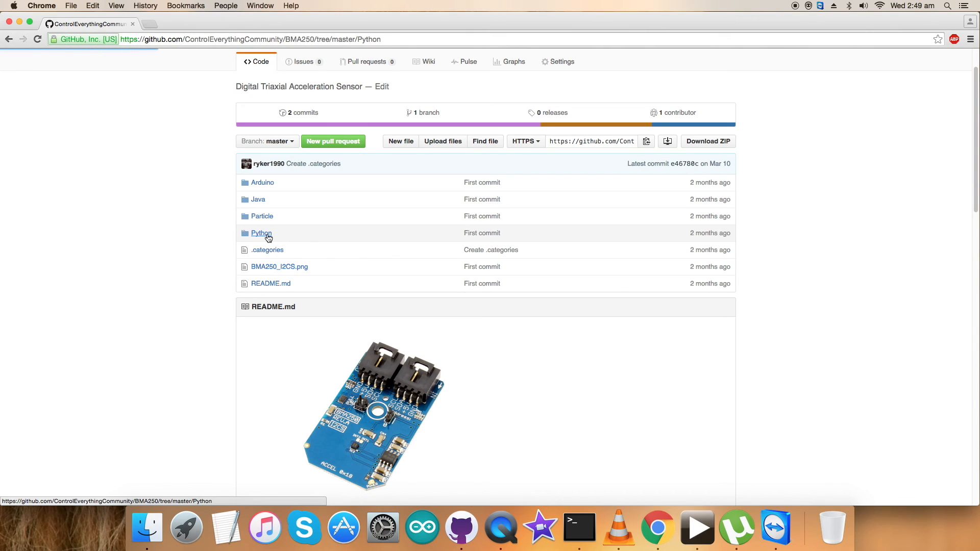
pyautogui.click(262, 233)
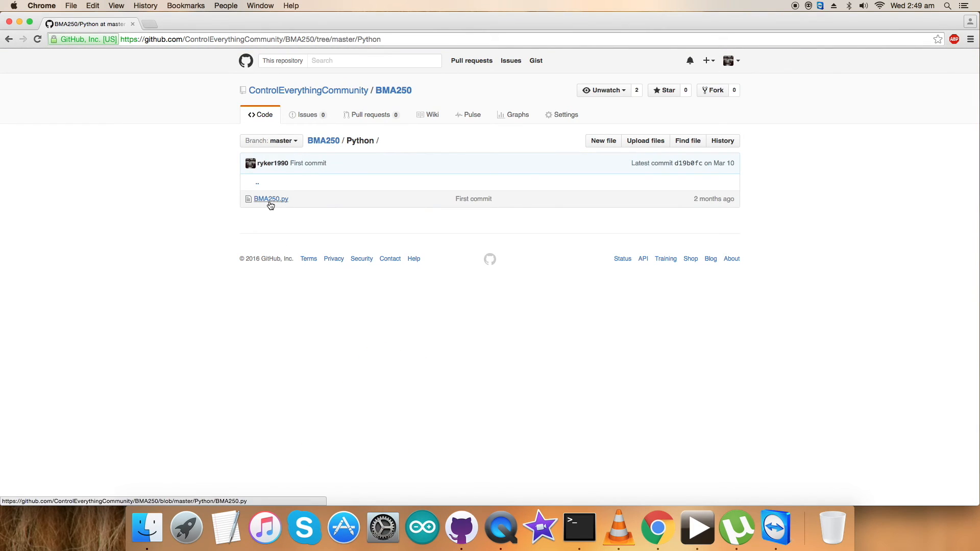
pyautogui.click(272, 199)
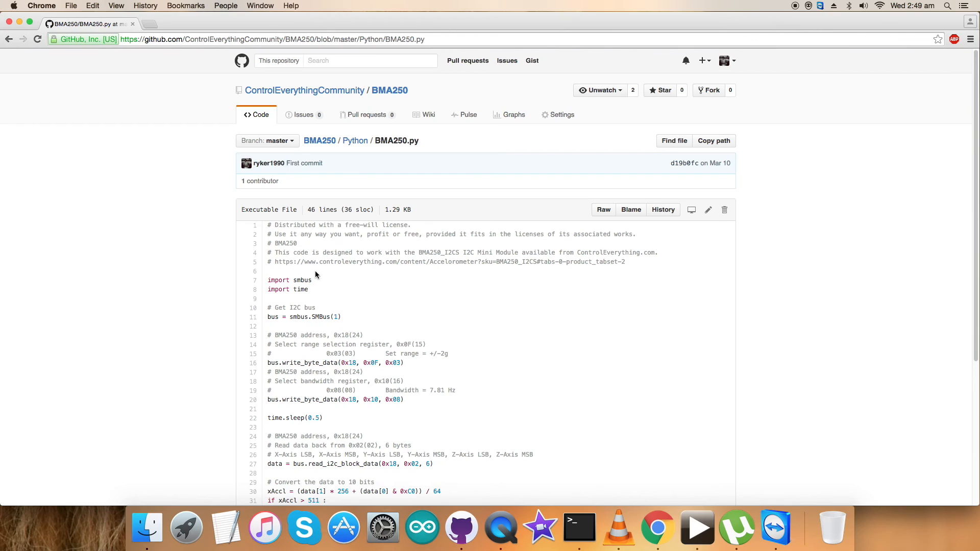
pyautogui.moveTo(267, 285)
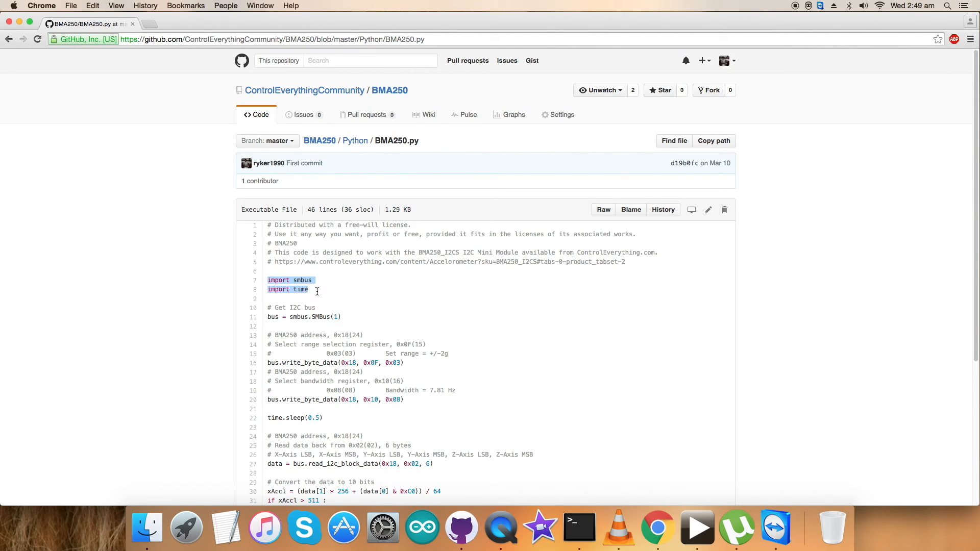
pyautogui.scroll(-3)
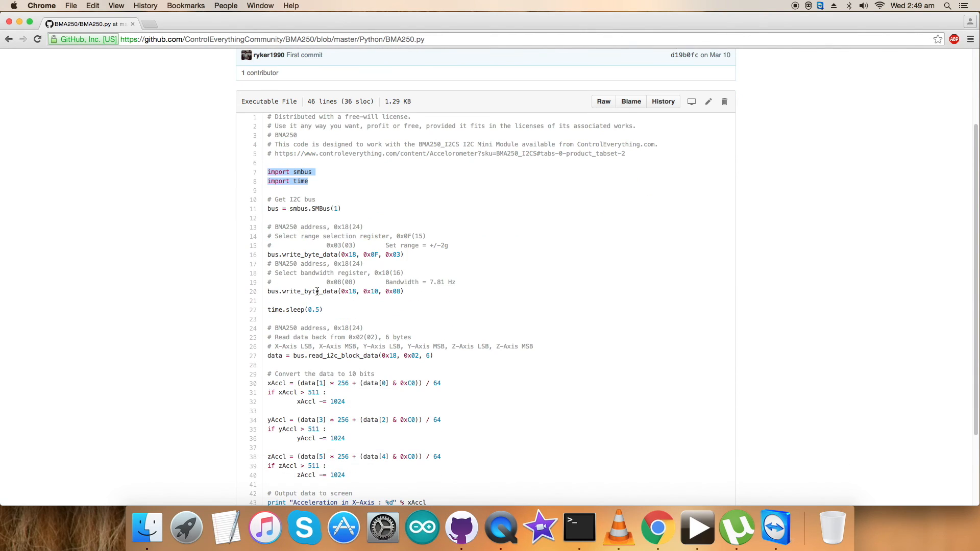
pyautogui.click(349, 226)
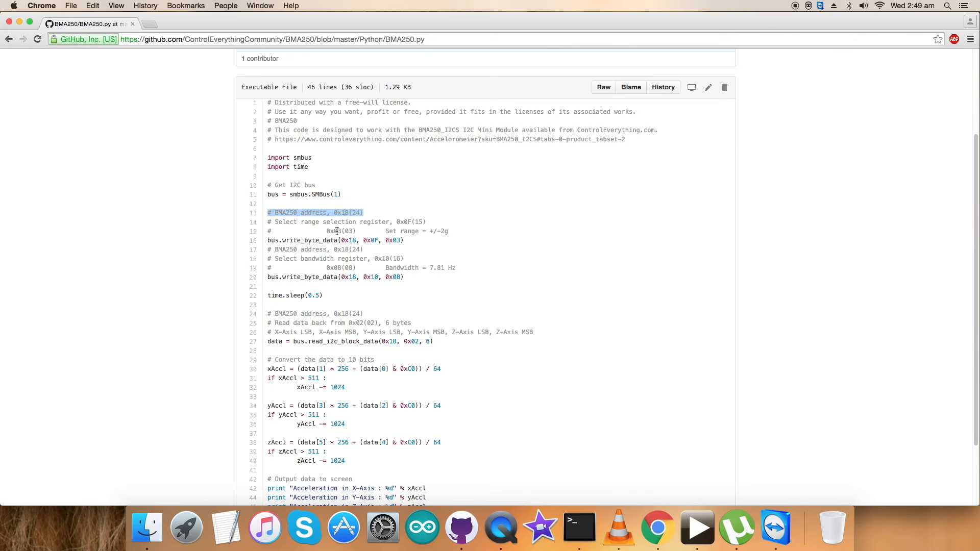
pyautogui.click(270, 222)
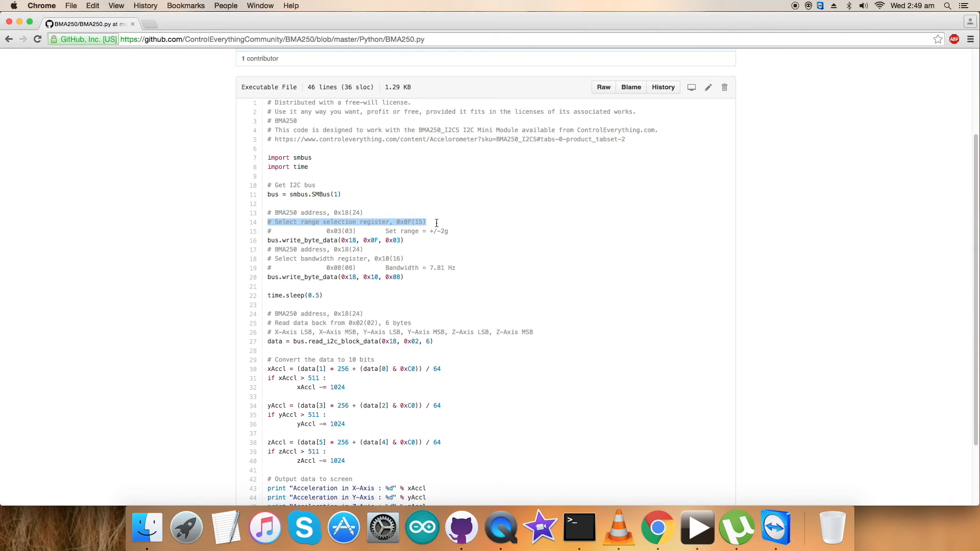
pyautogui.moveTo(327, 239)
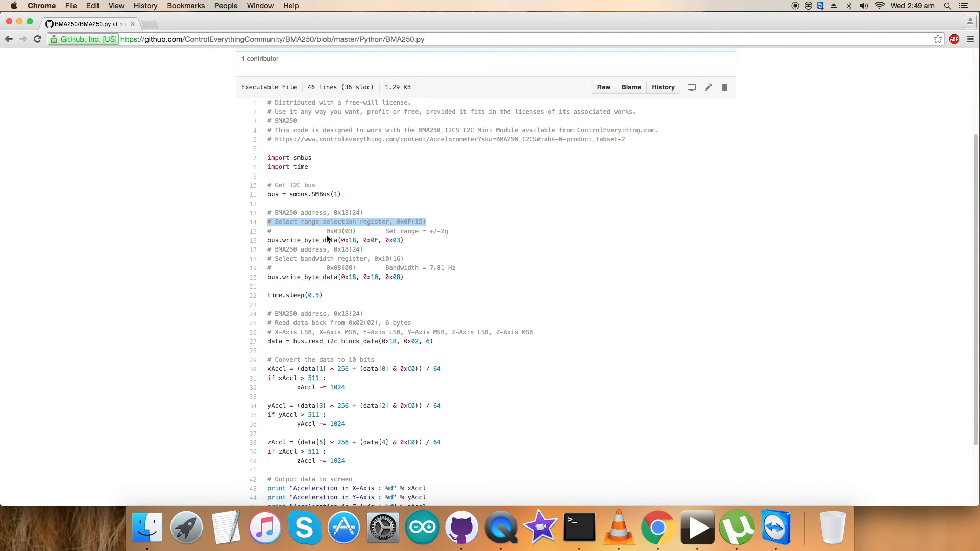
pyautogui.click(588, 230)
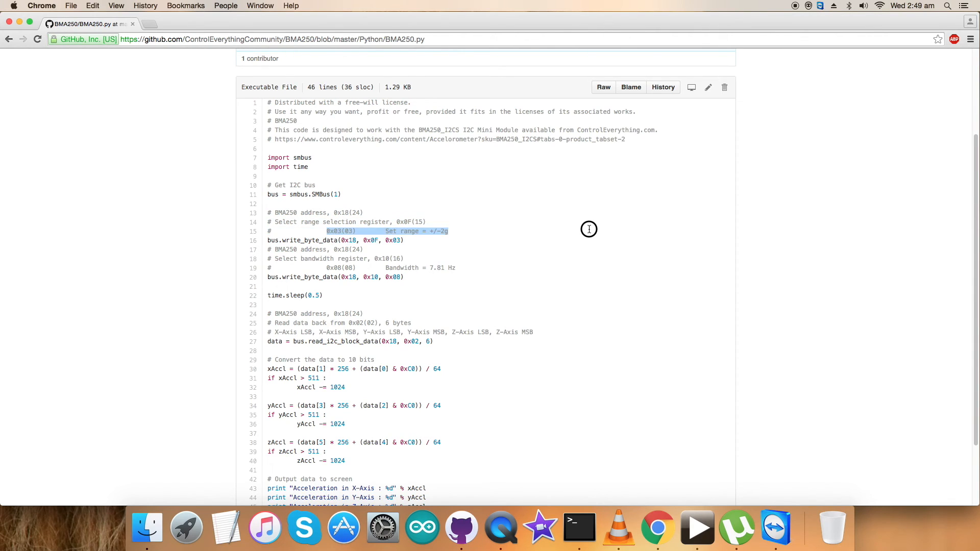
pyautogui.moveTo(541, 243)
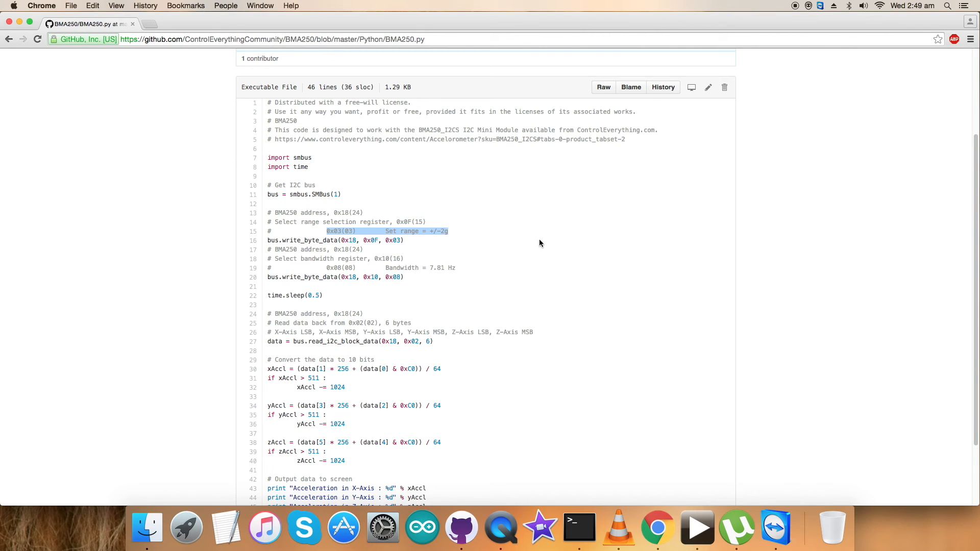
pyautogui.moveTo(267, 255)
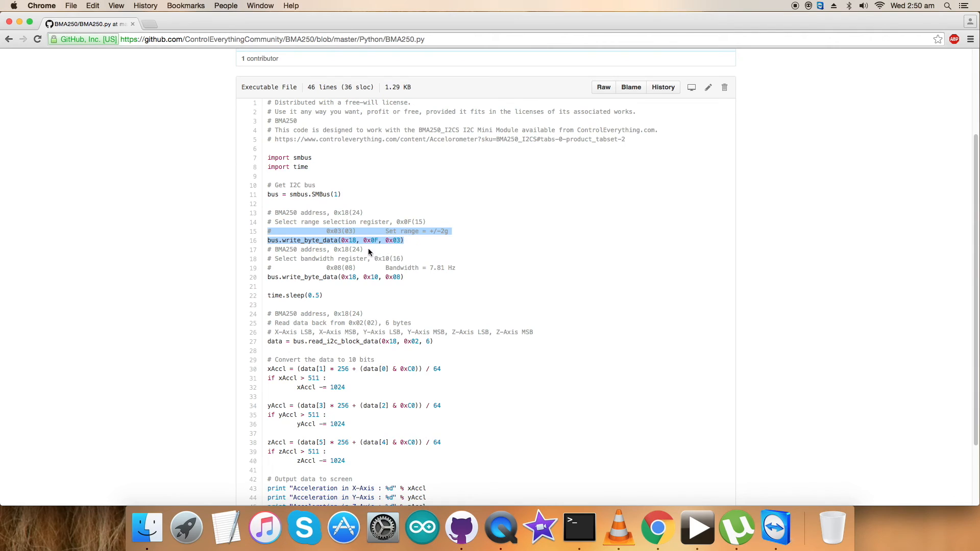
pyautogui.click(282, 259)
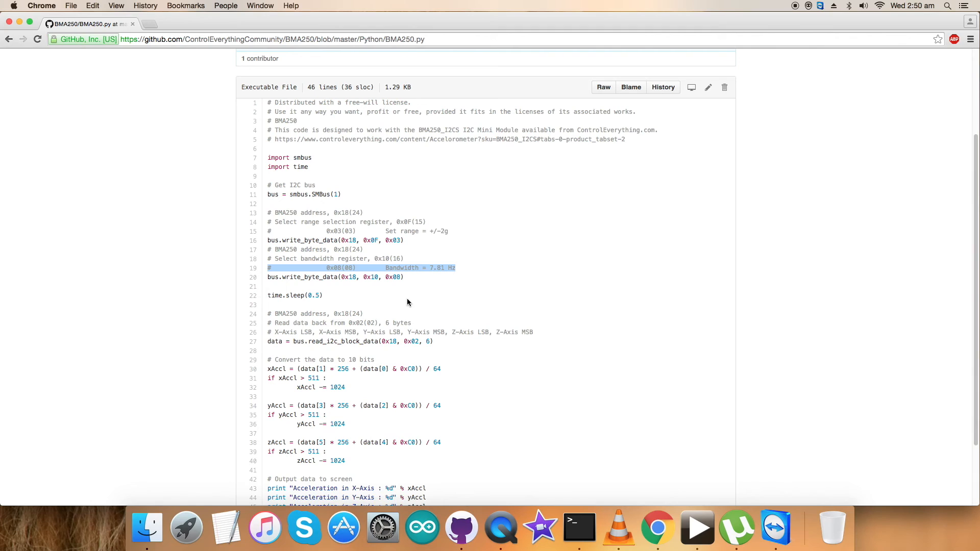
pyautogui.moveTo(308, 274)
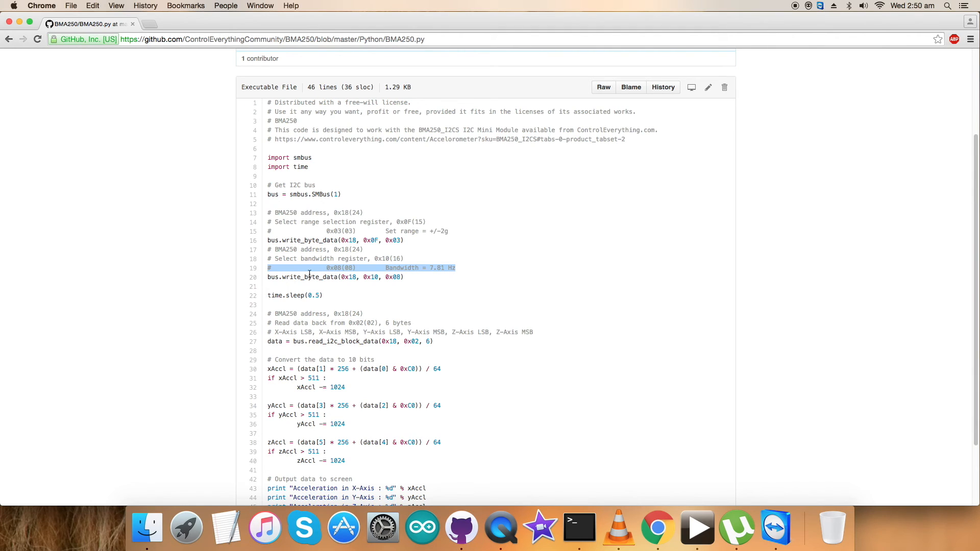
pyautogui.click(396, 277)
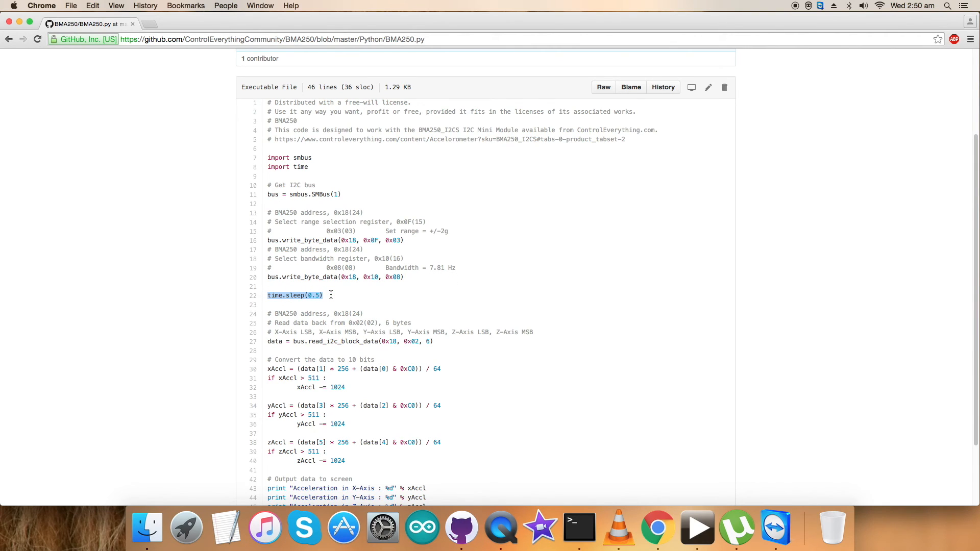
pyautogui.scroll(3)
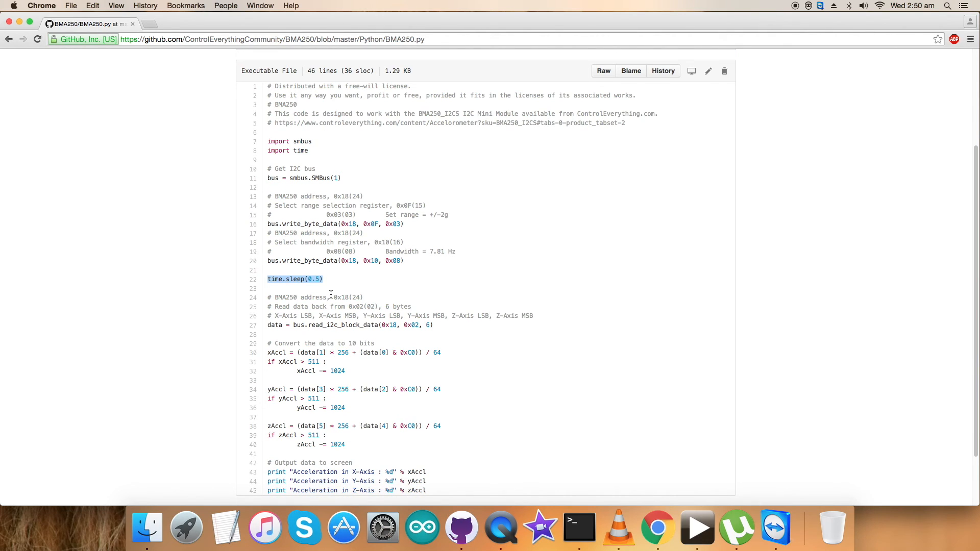
pyautogui.scroll(3)
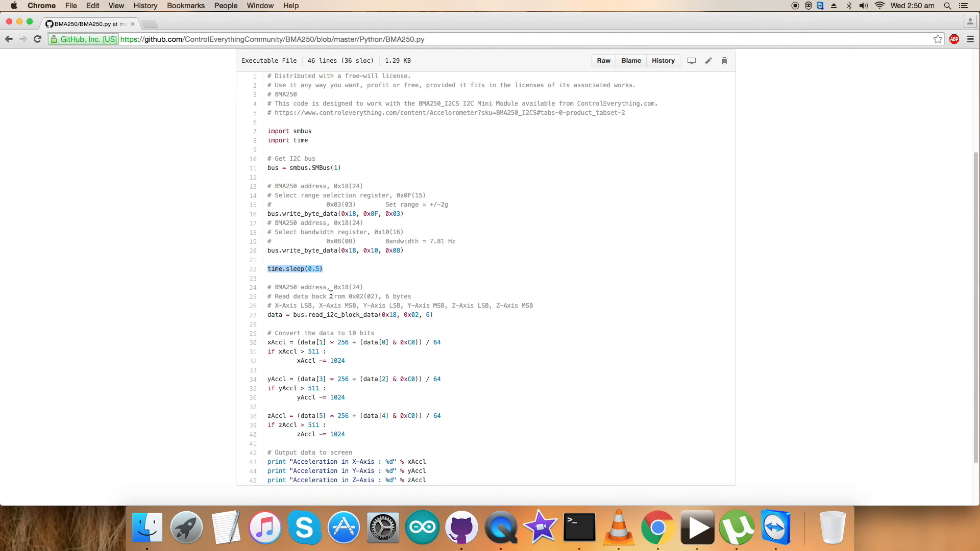
pyautogui.scroll(3)
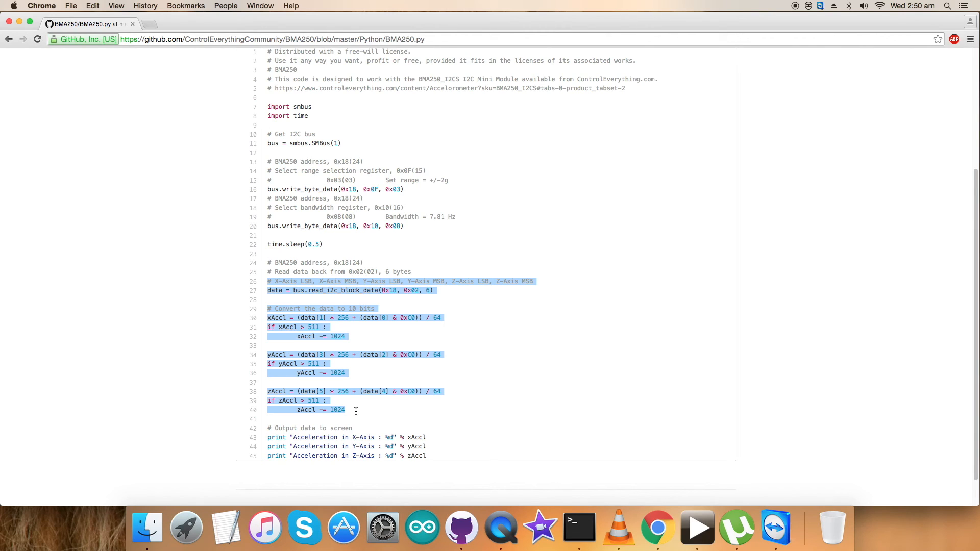
pyautogui.moveTo(323, 420)
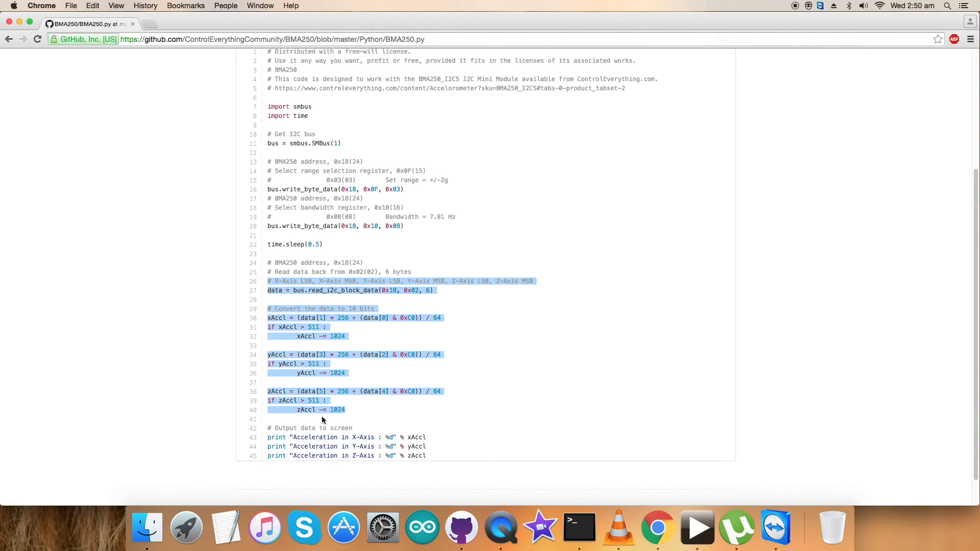
pyautogui.click(267, 428)
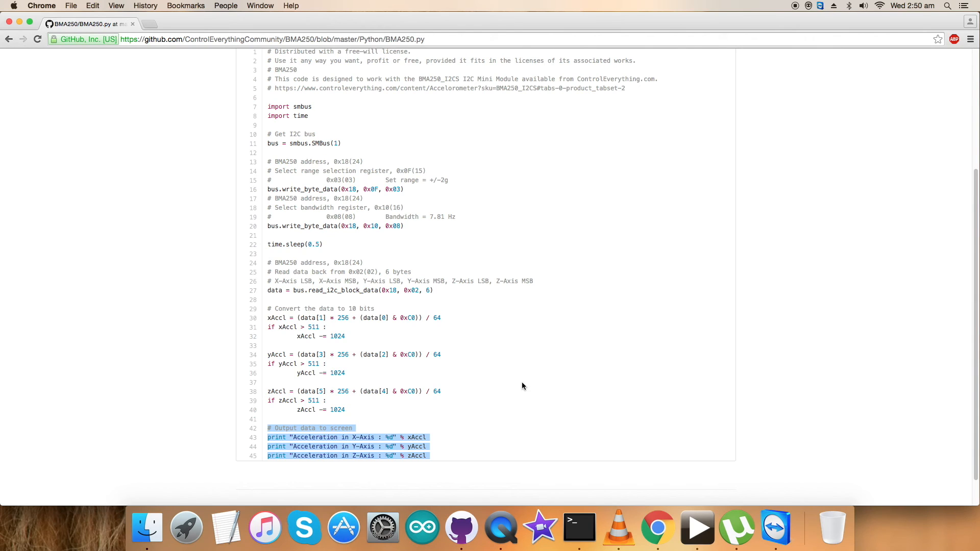
pyautogui.moveTo(447, 430)
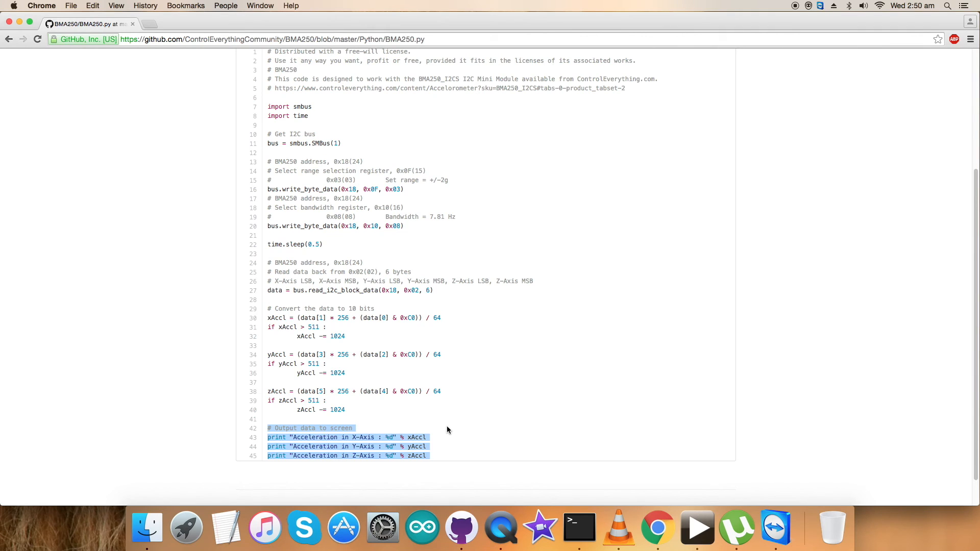
pyautogui.click(385, 437)
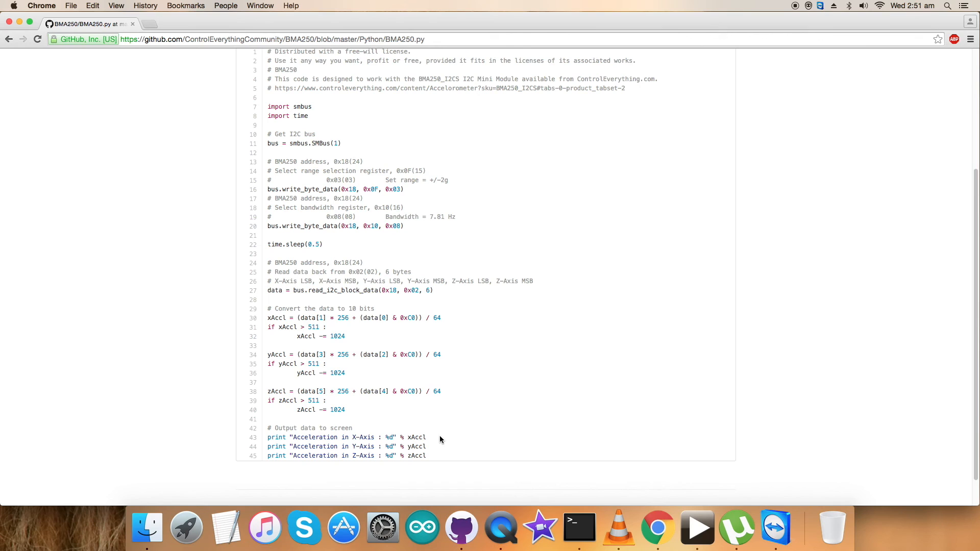
pyautogui.scroll(3)
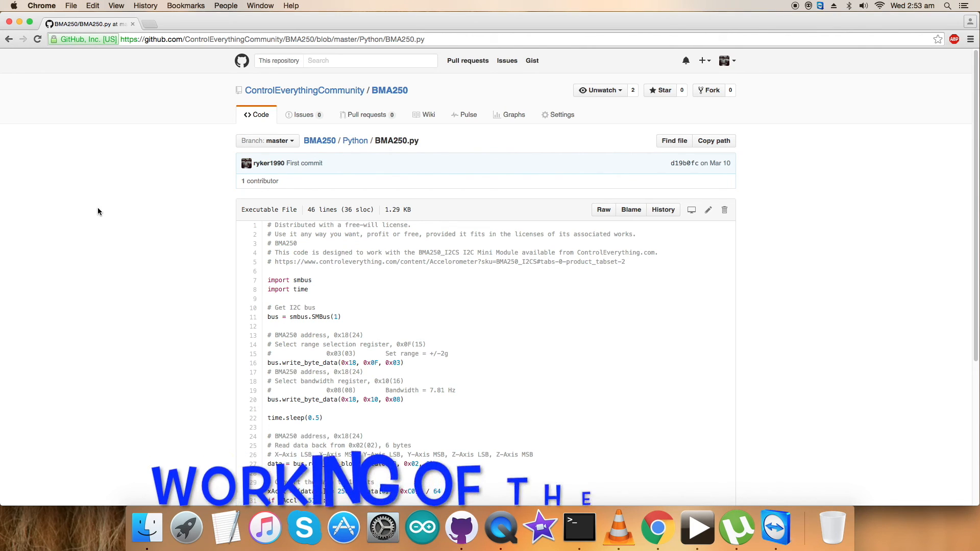
pyautogui.moveTo(324, 246)
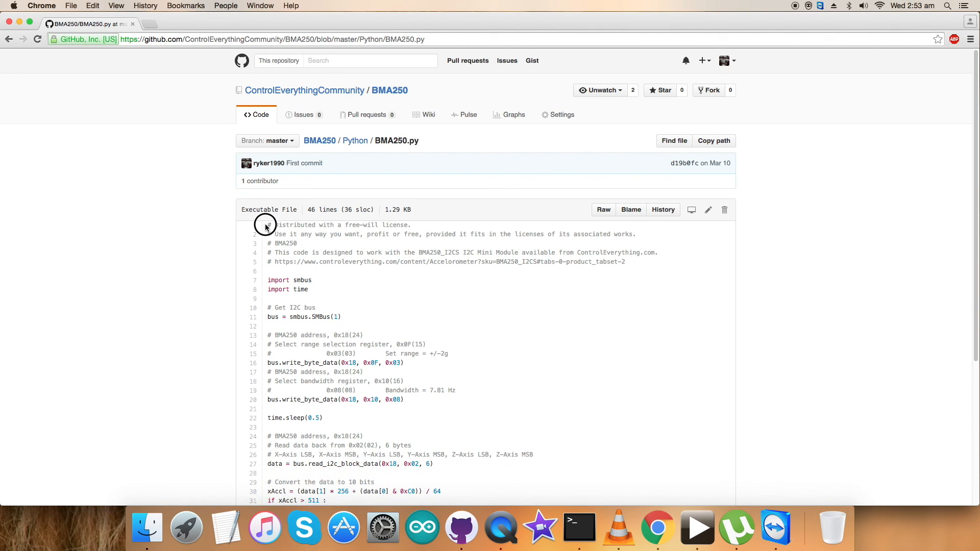
# In the Raspberry Pi SSH session, create BMA250.py in vi to hold the copied code.
pyautogui.scroll(-3)
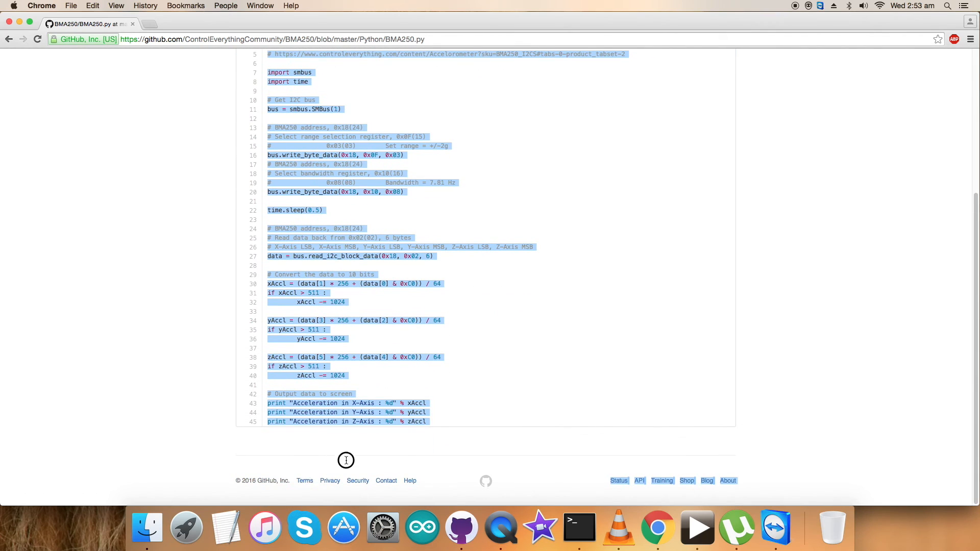
pyautogui.moveTo(464, 418)
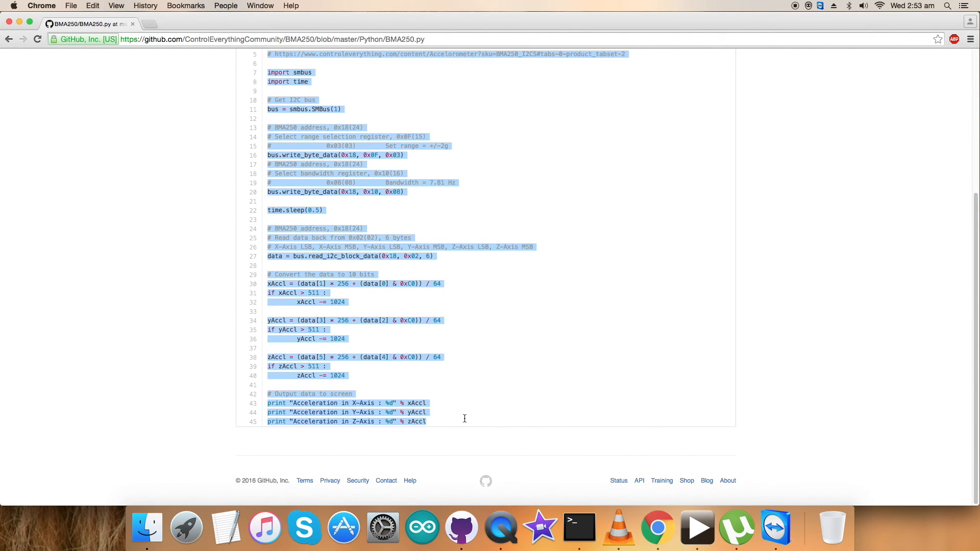
pyautogui.moveTo(540, 519)
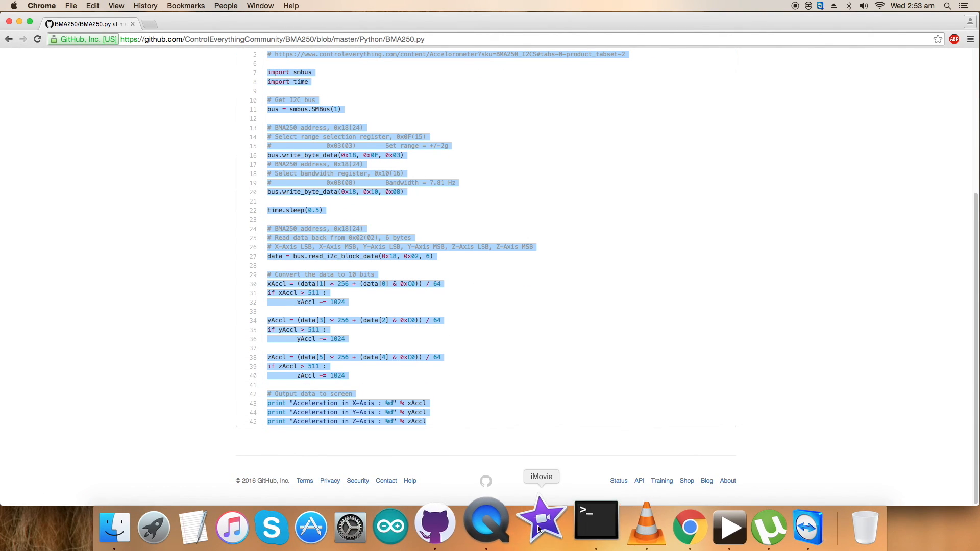
pyautogui.click(578, 527)
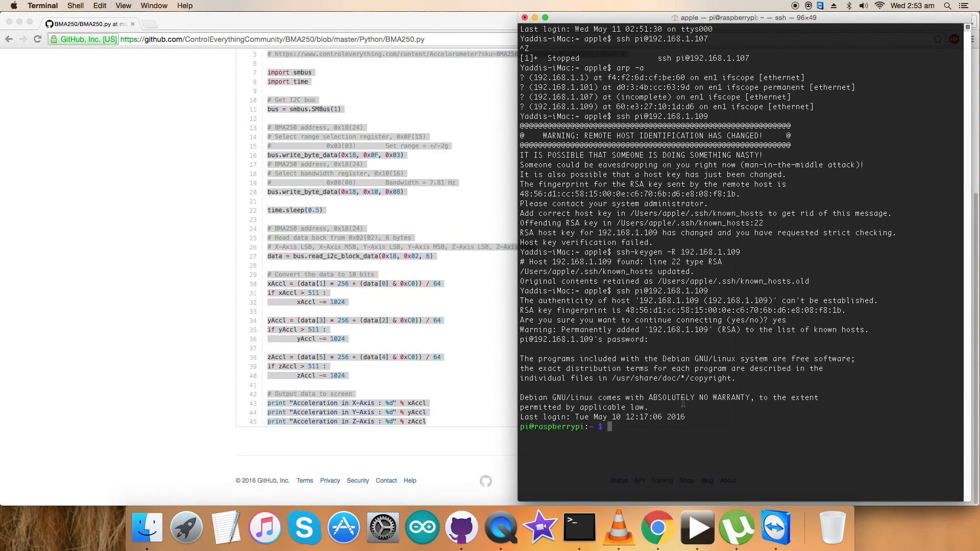
pyautogui.write('vi')
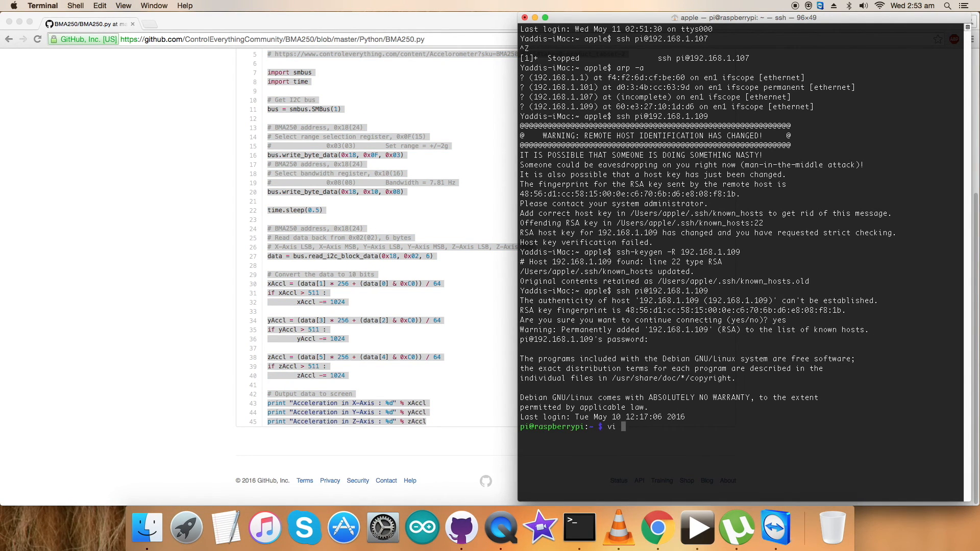
pyautogui.write('BMA')
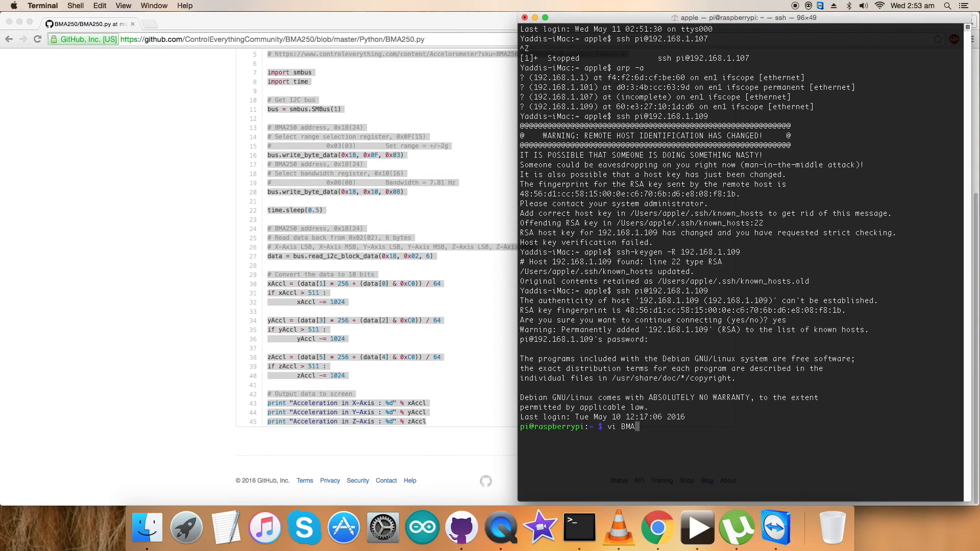
pyautogui.write('250.p')
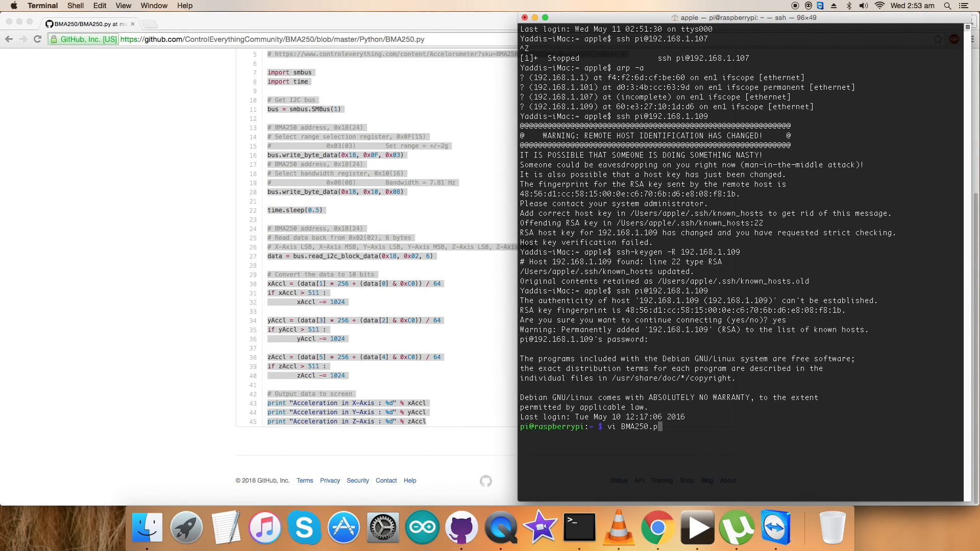
pyautogui.press('Return')
pyautogui.write('python BMA250.py')
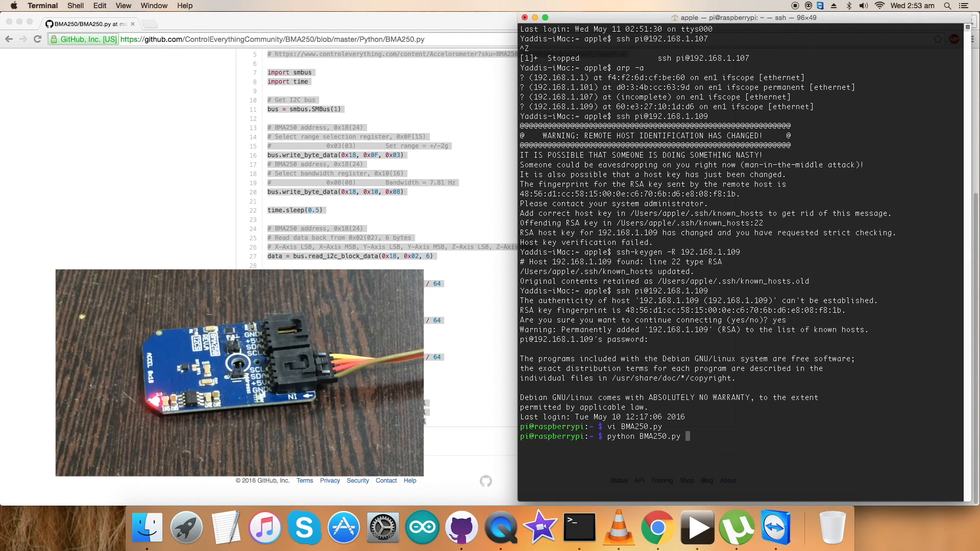
# Run python BMA250.py on the Pi to print the X/Y/Z acceleration values.
pyautogui.press('Return')
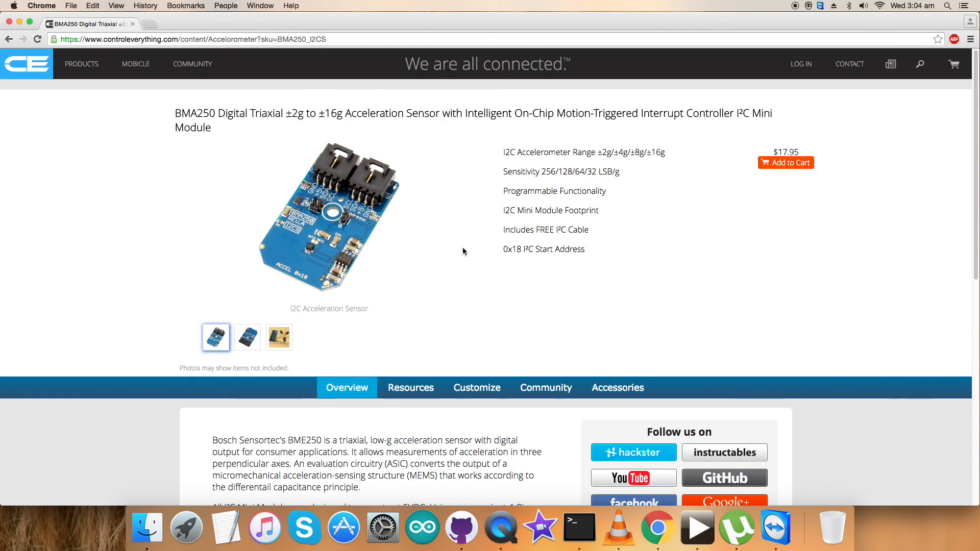
# Open the ControlEverything Community forum from the site header.
pyautogui.click(165, 6)
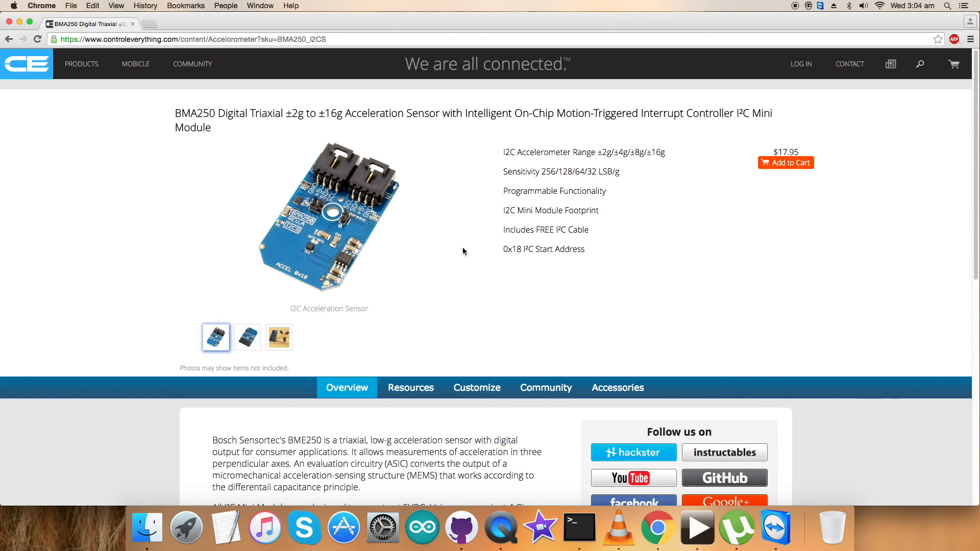
pyautogui.click(193, 63)
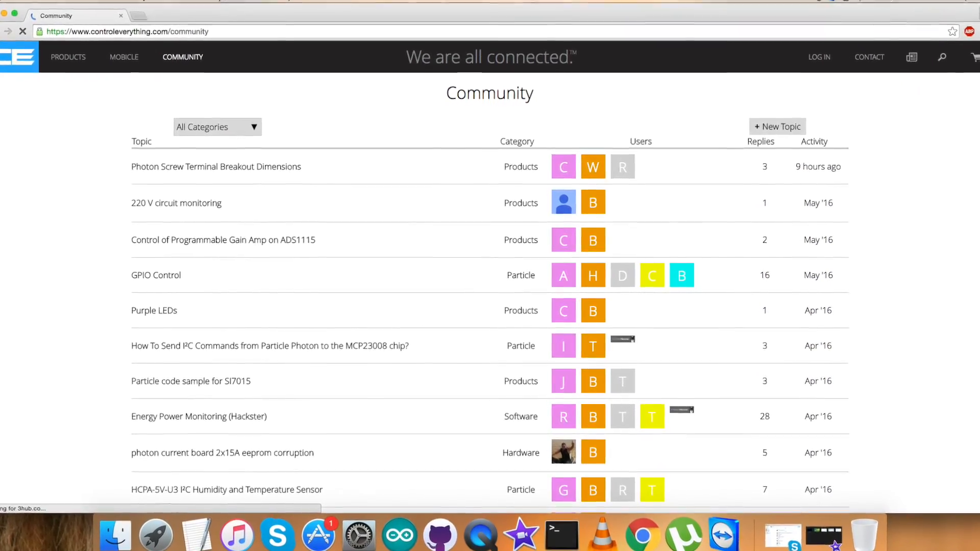